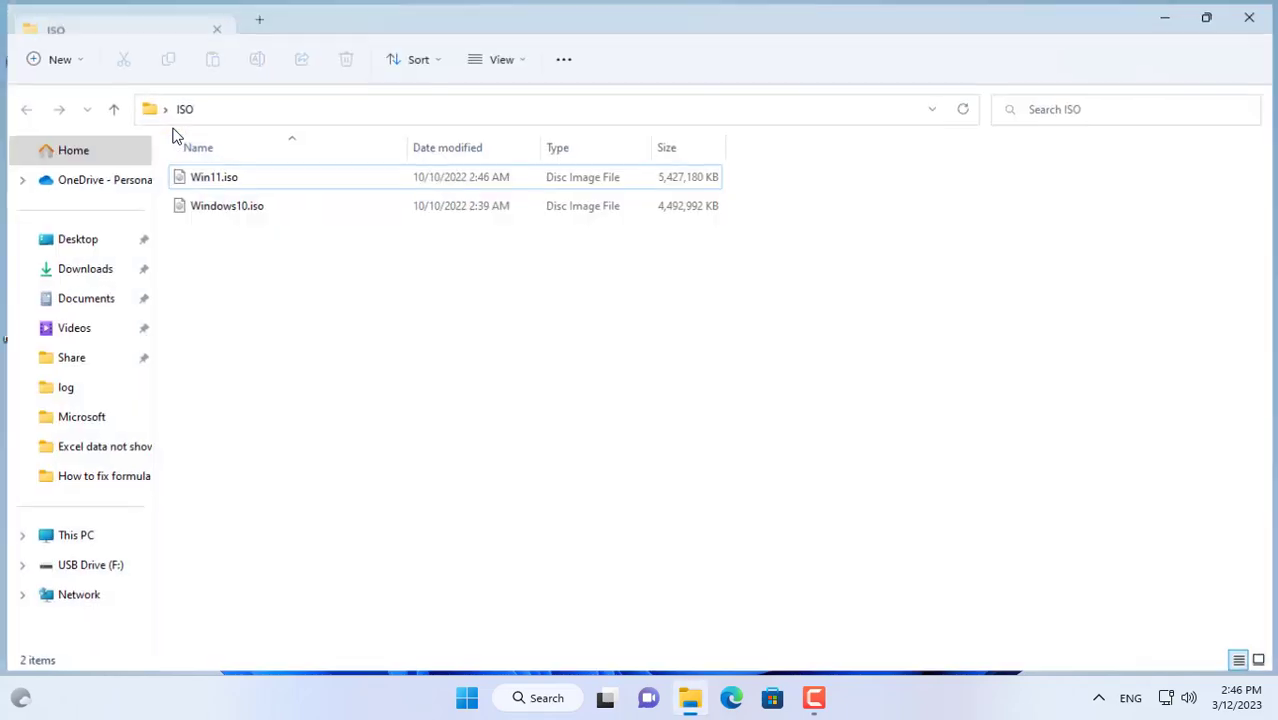
Step: Mount the Win11.iso disc image as a DVD drive, confirming the security warning
click(222, 204)
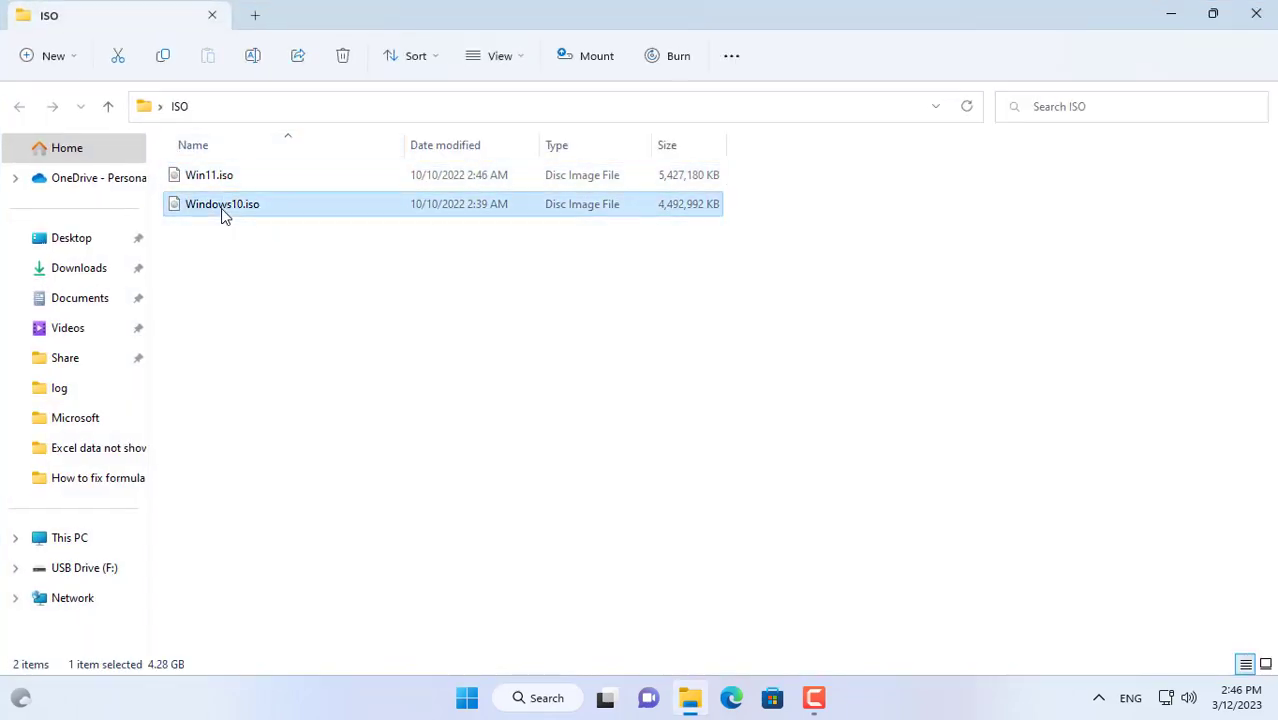
right_click(208, 174)
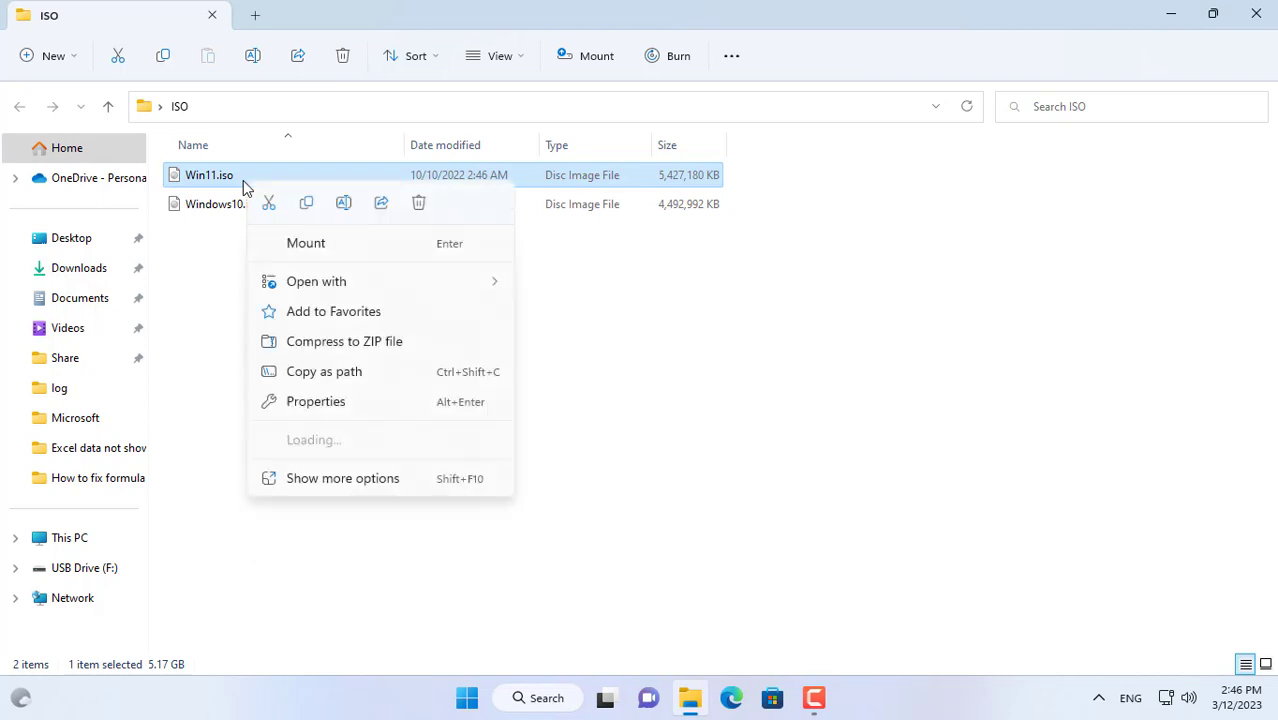
click(346, 250)
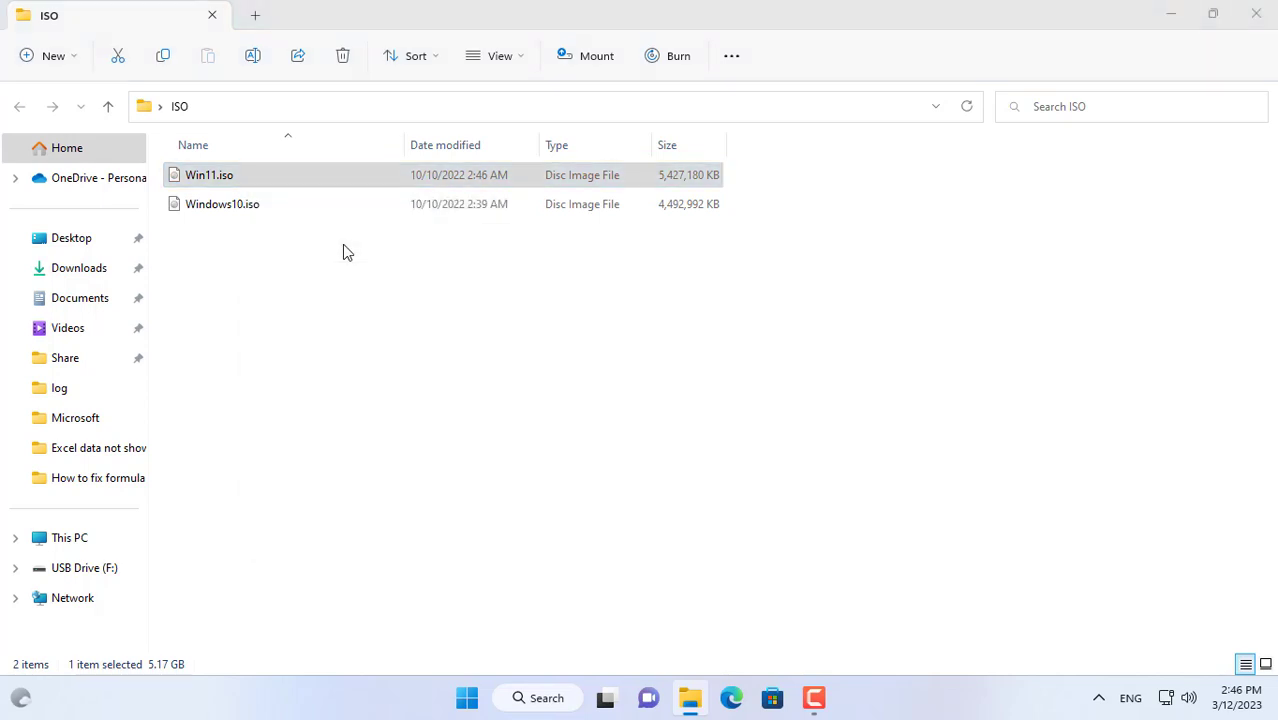
double_click(208, 174)
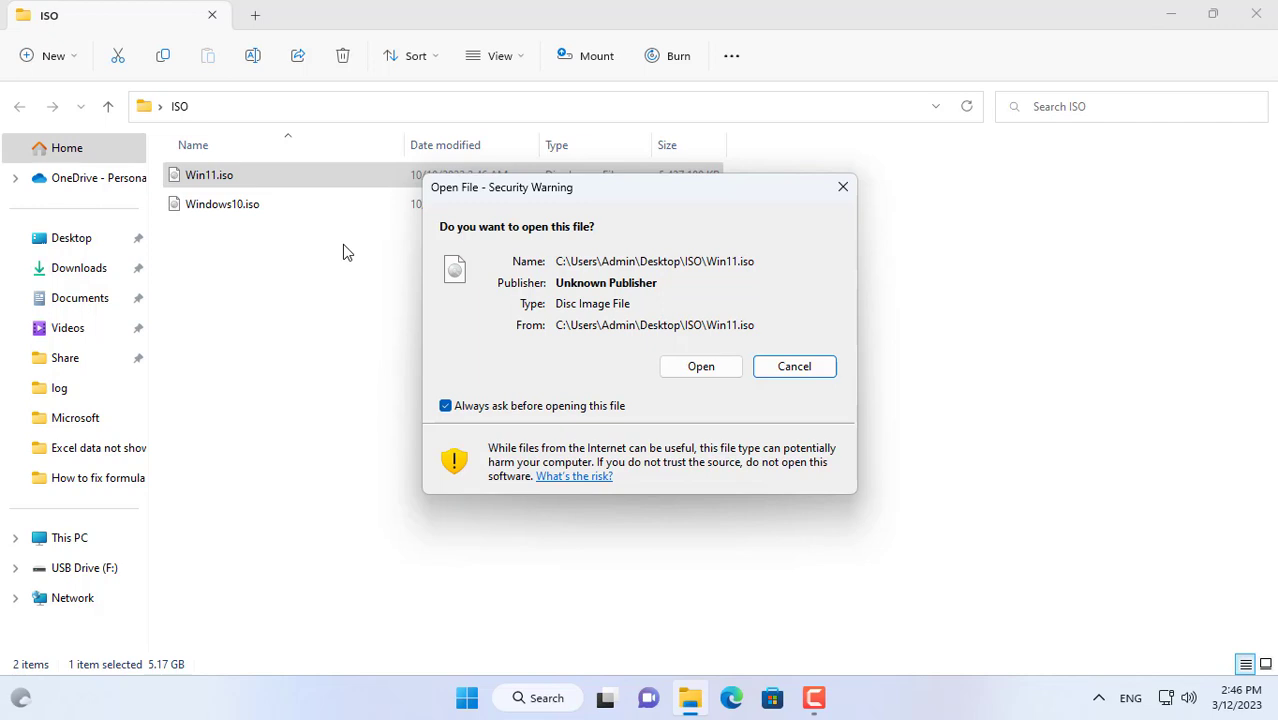
click(794, 366)
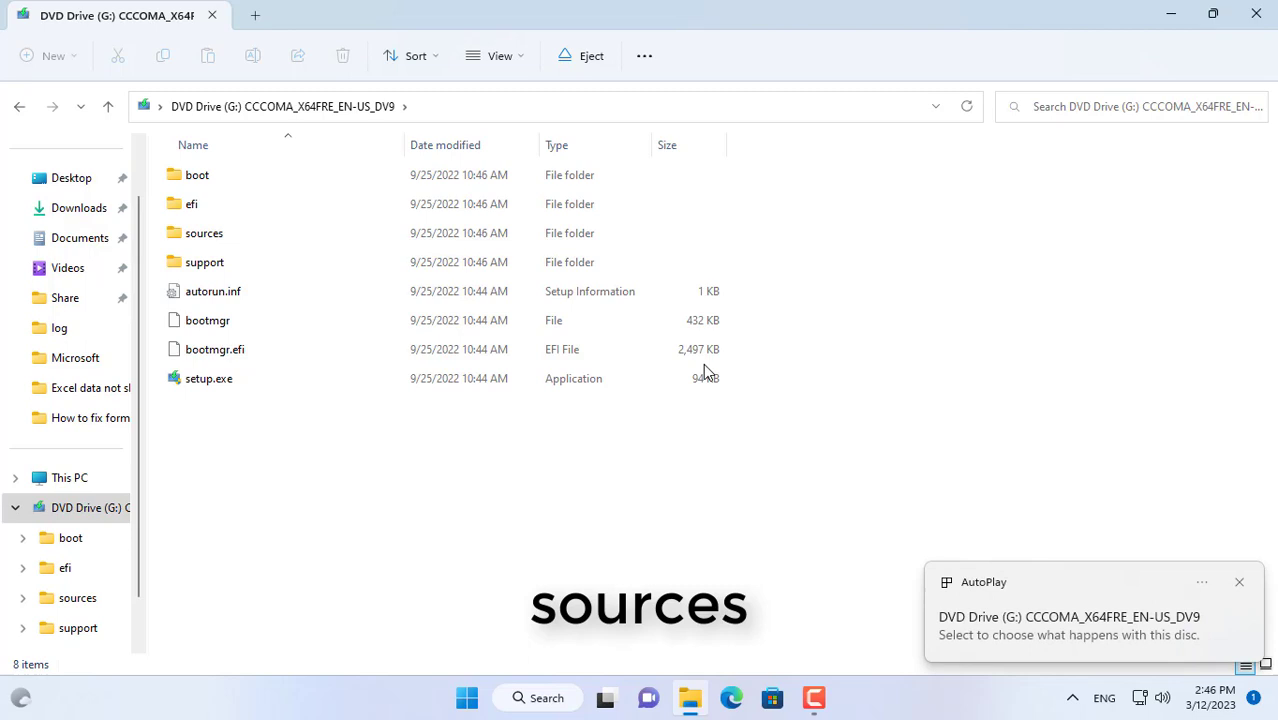
Step: Copy install.wim from the mounted image's sources folder to the desktop and launch AnyBurn
click(204, 232)
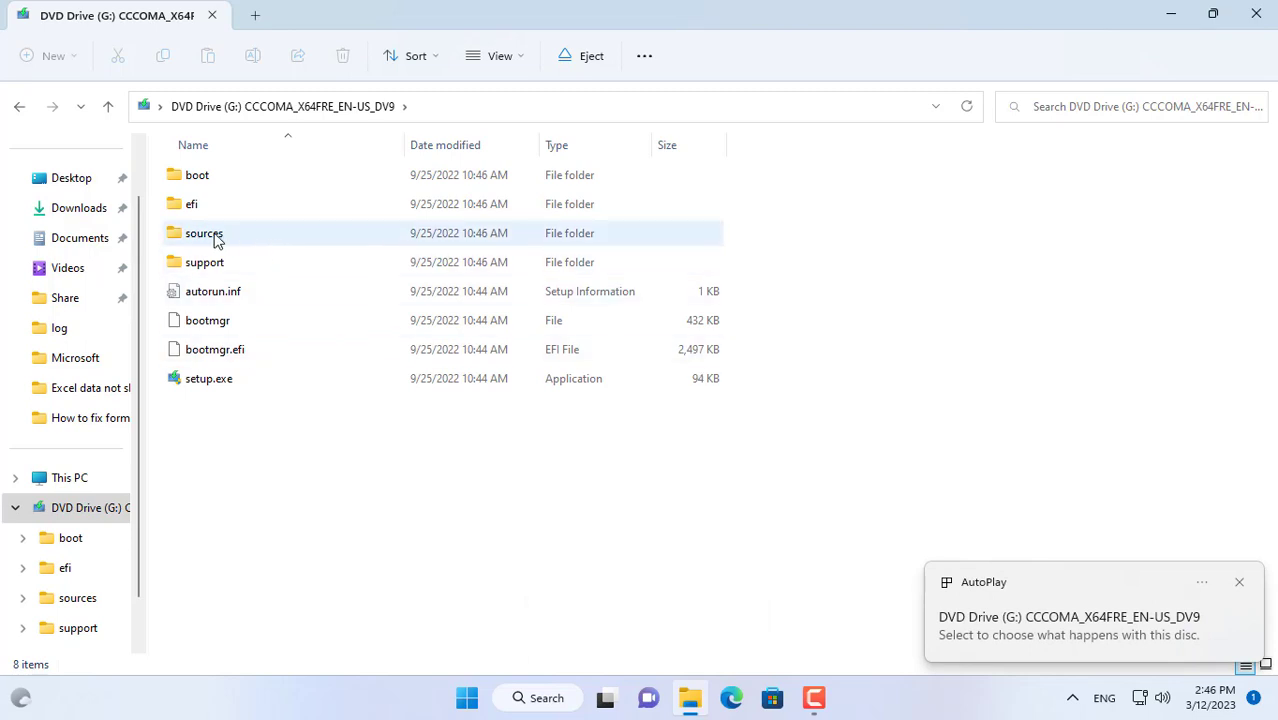
double_click(204, 232)
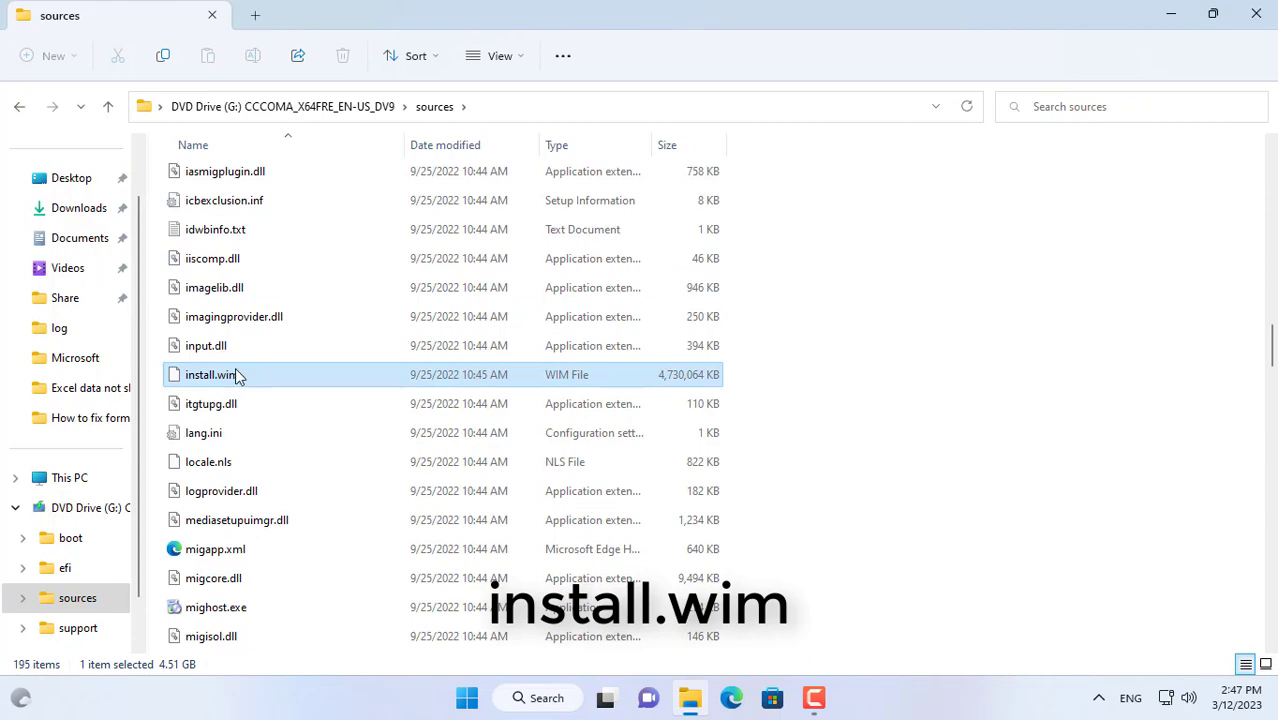
right_click(212, 374)
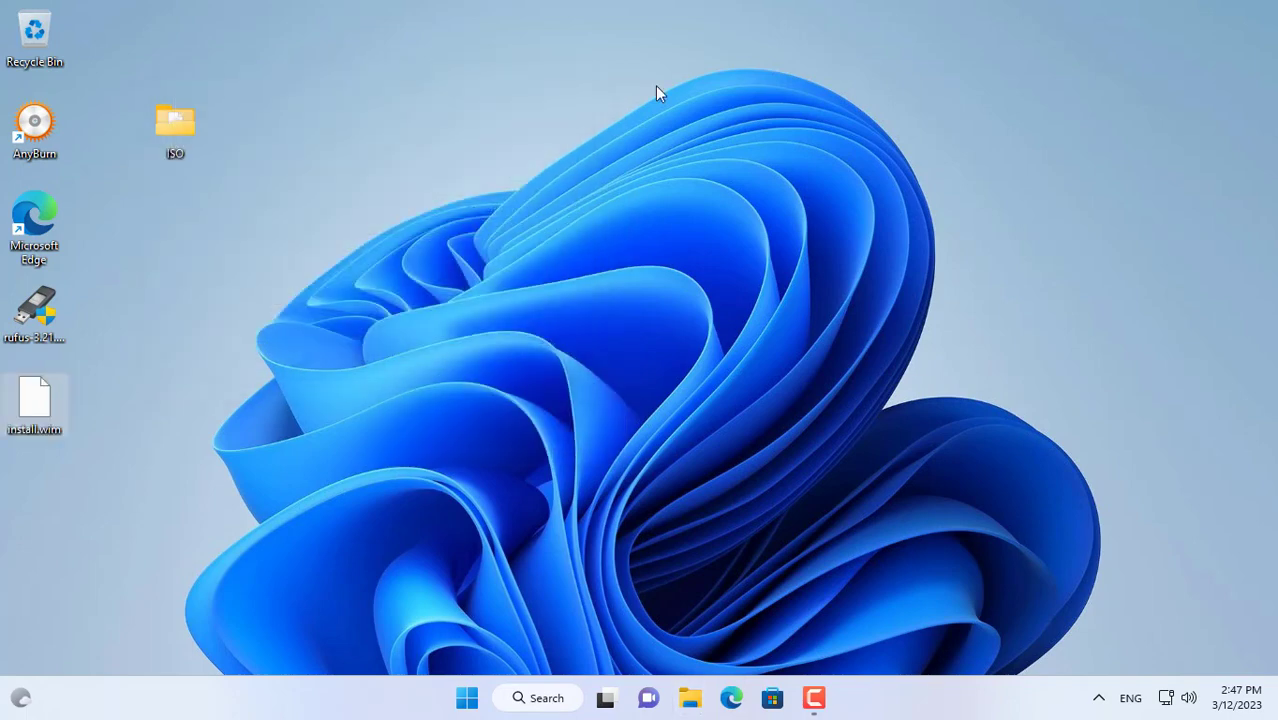
mouse_move(160, 244)
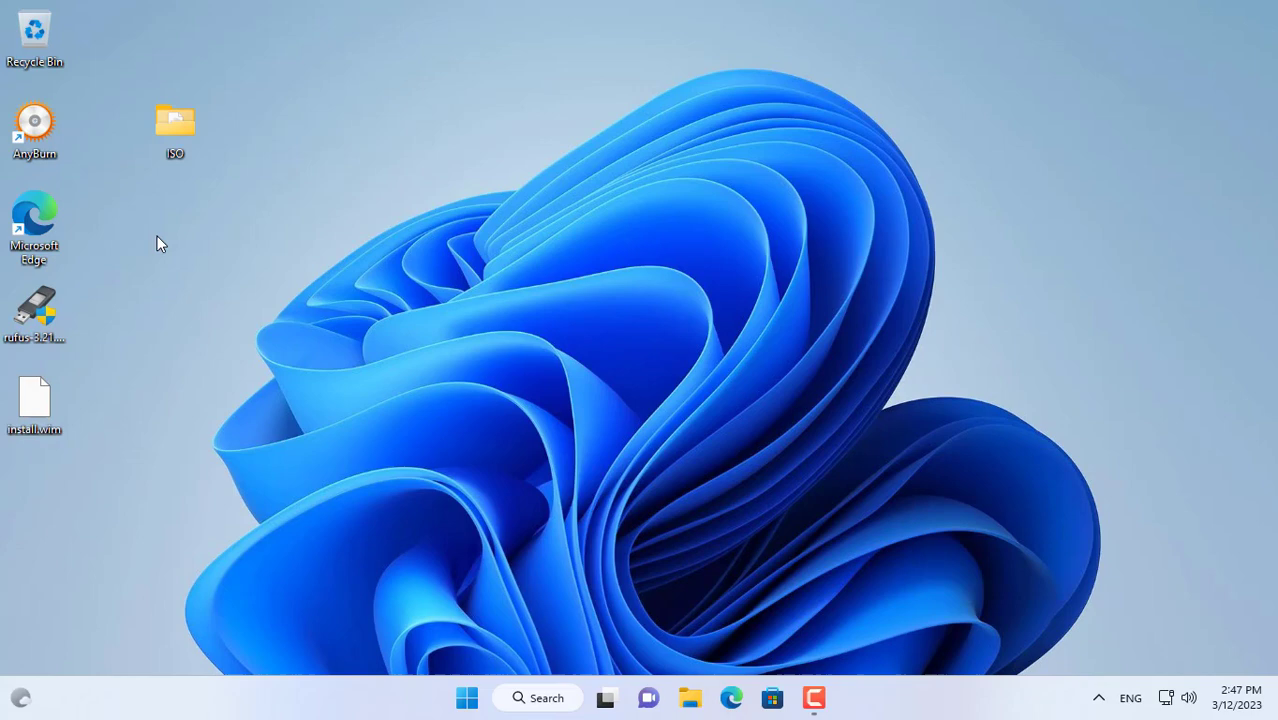
double_click(34, 120)
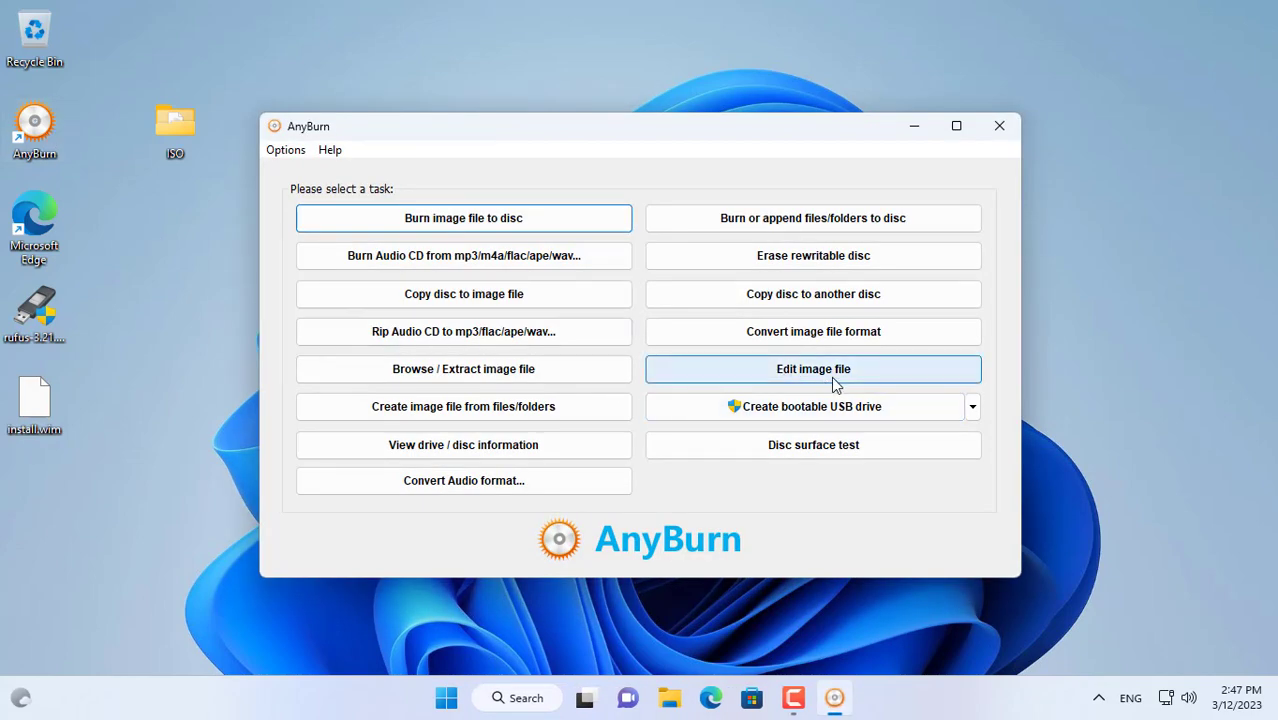
Step: Start an Edit image file task with Windows10.iso from the desktop ISO folder as the source
click(812, 368)
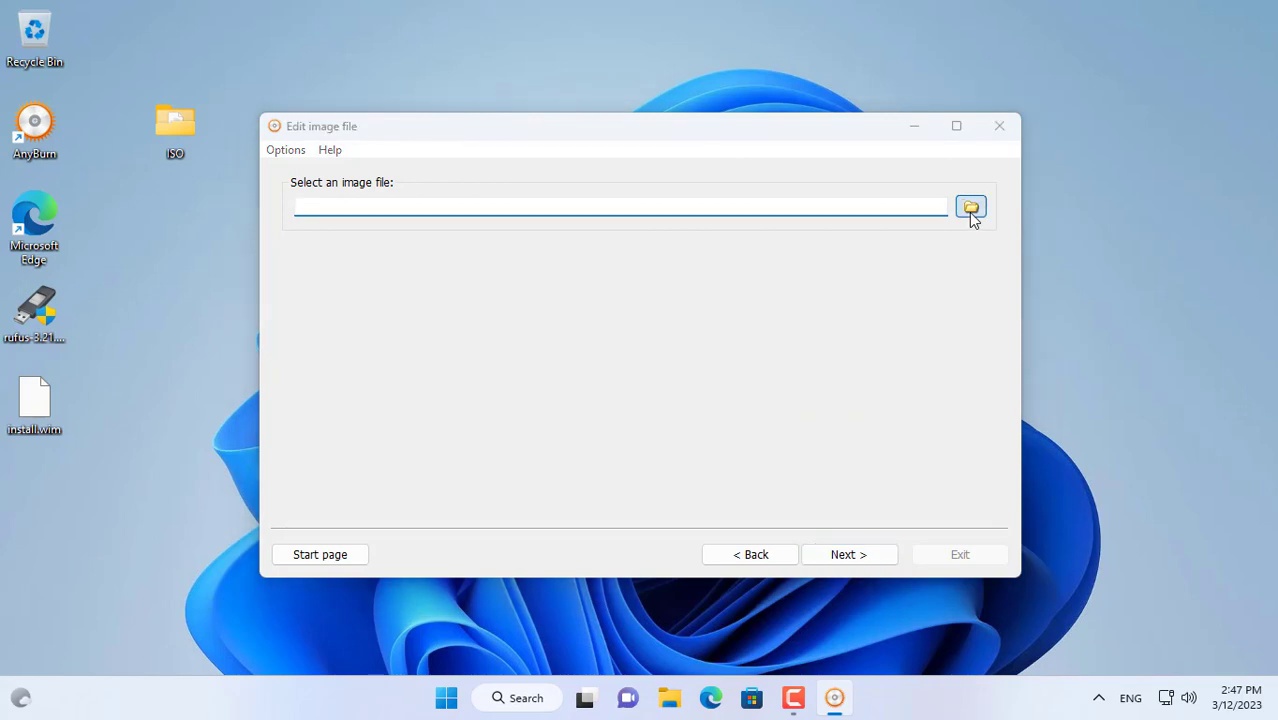
click(968, 206)
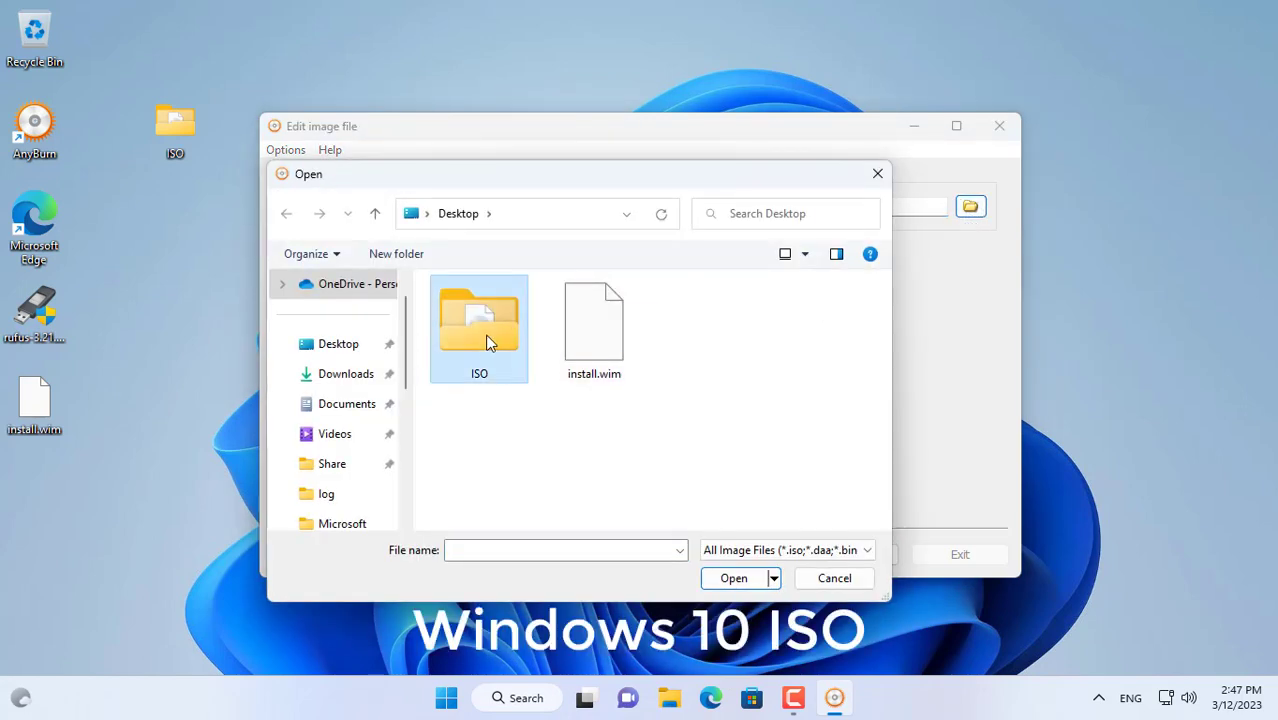
double_click(480, 324)
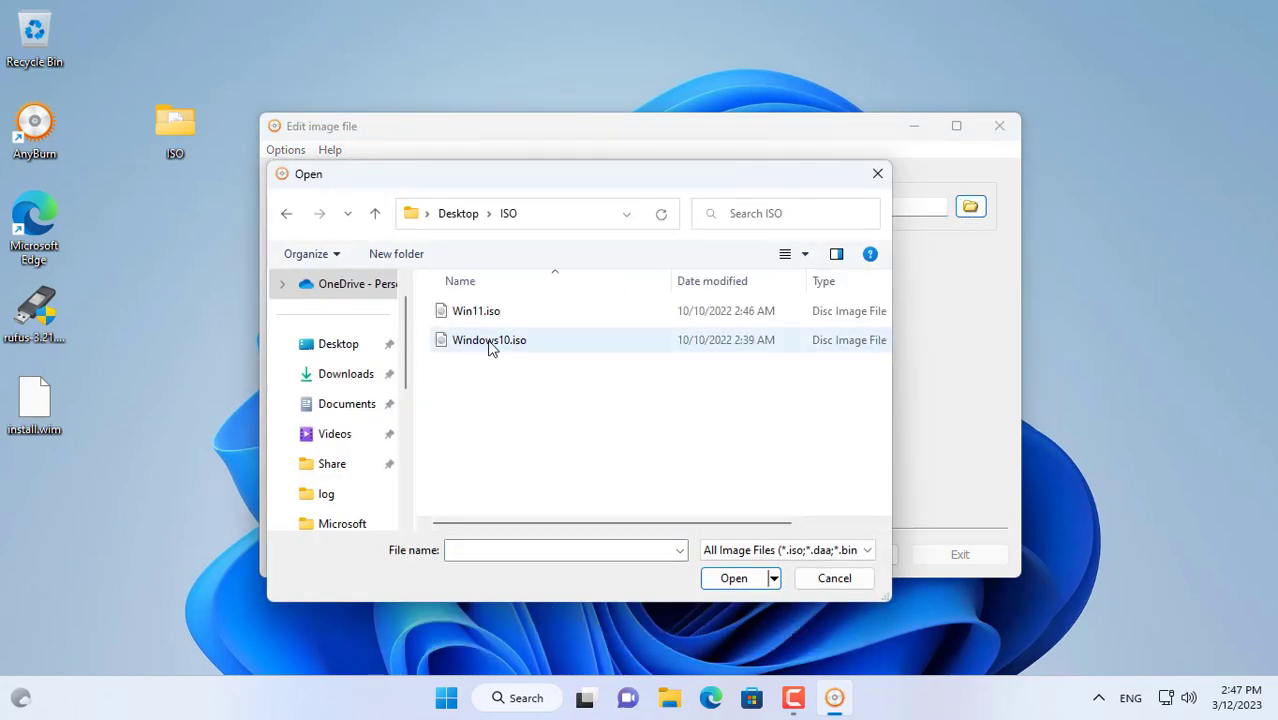
click(490, 340)
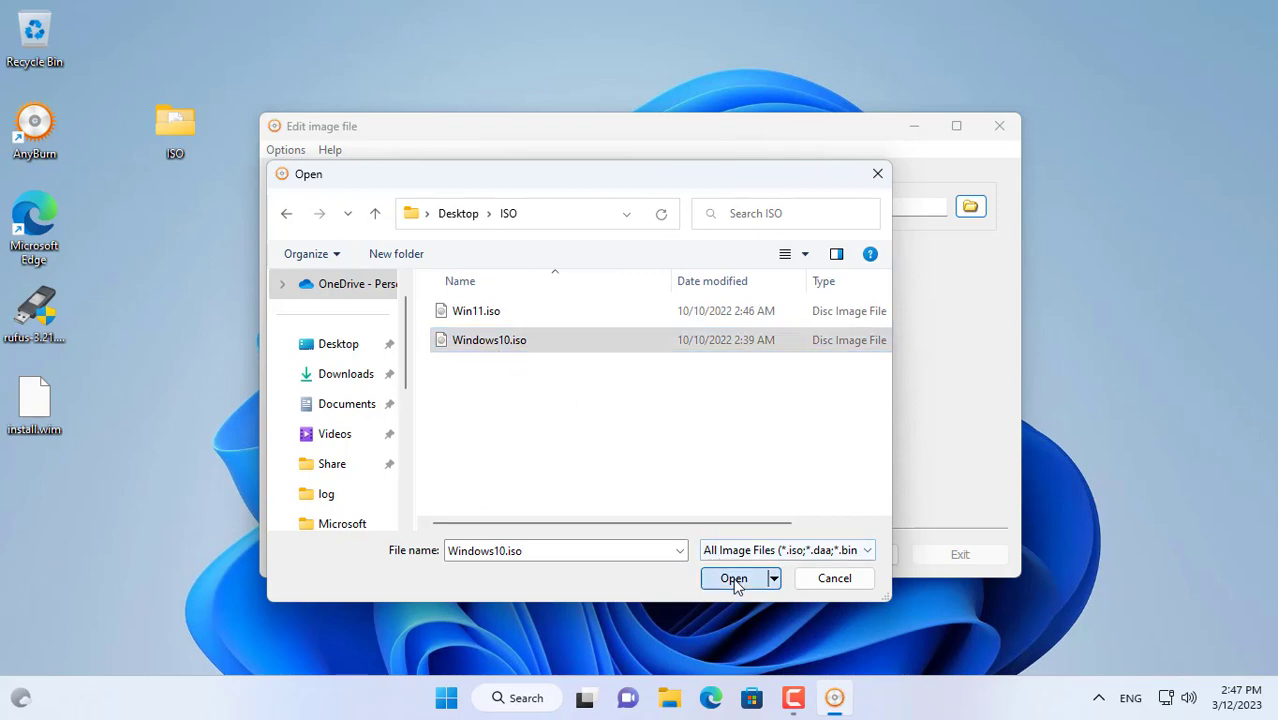
click(734, 578)
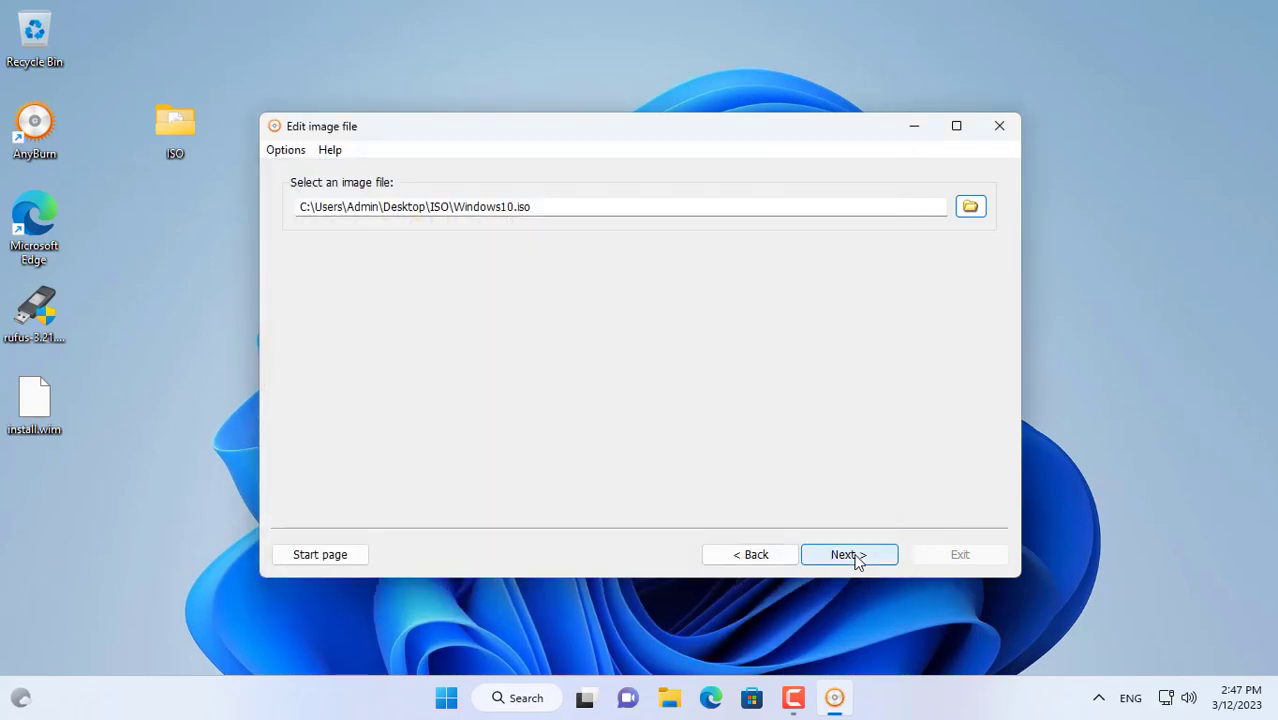
Step: Delete install.esd from the image's sources folder, shrinking the image to 660 MB
click(848, 554)
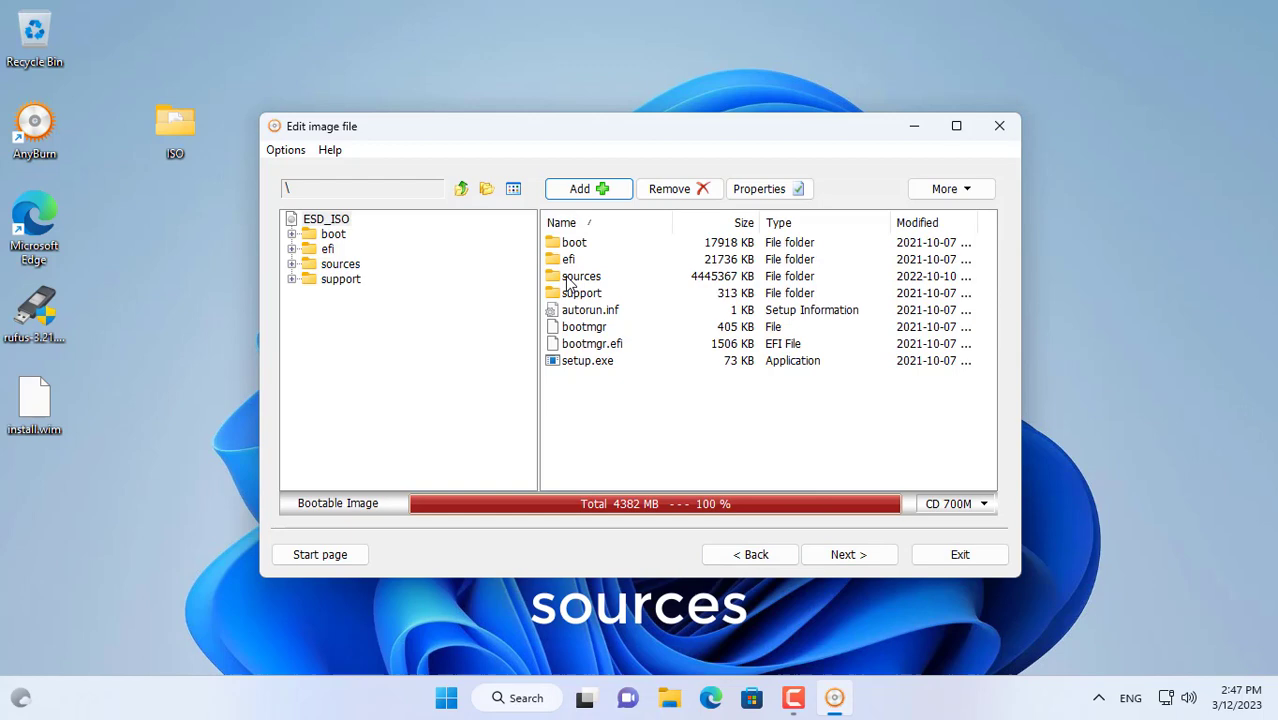
double_click(580, 276)
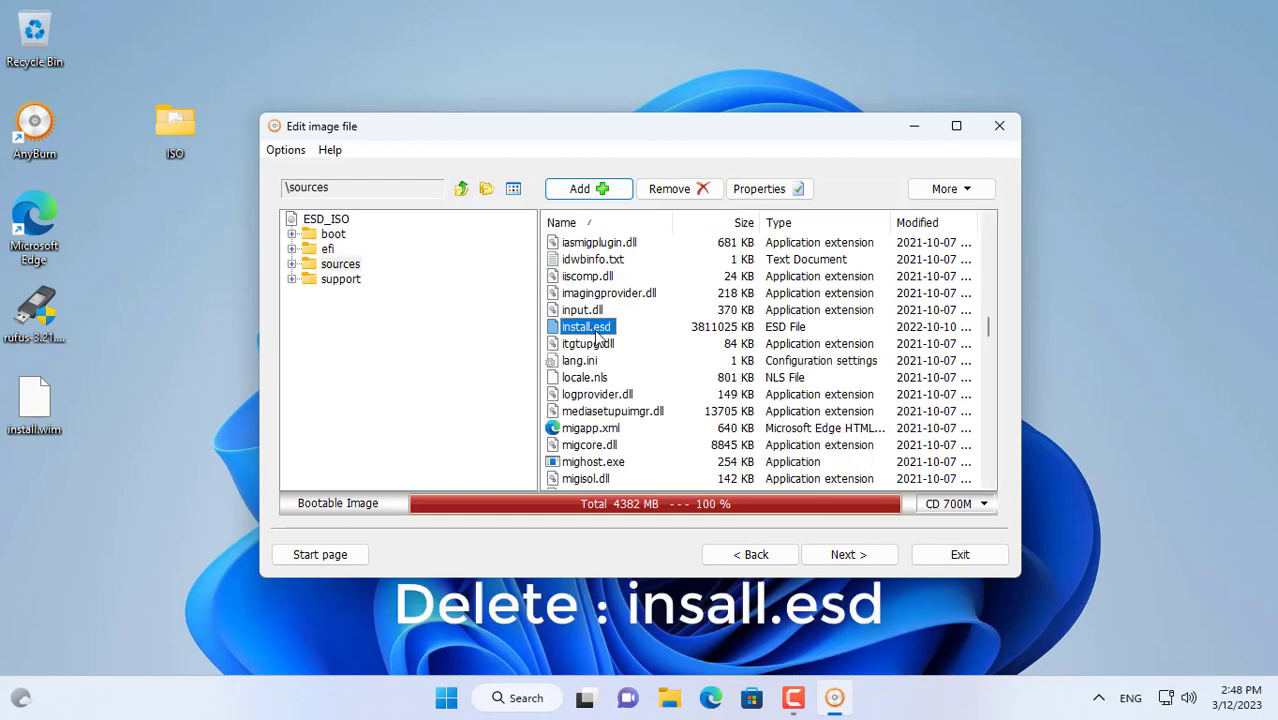
click(668, 188)
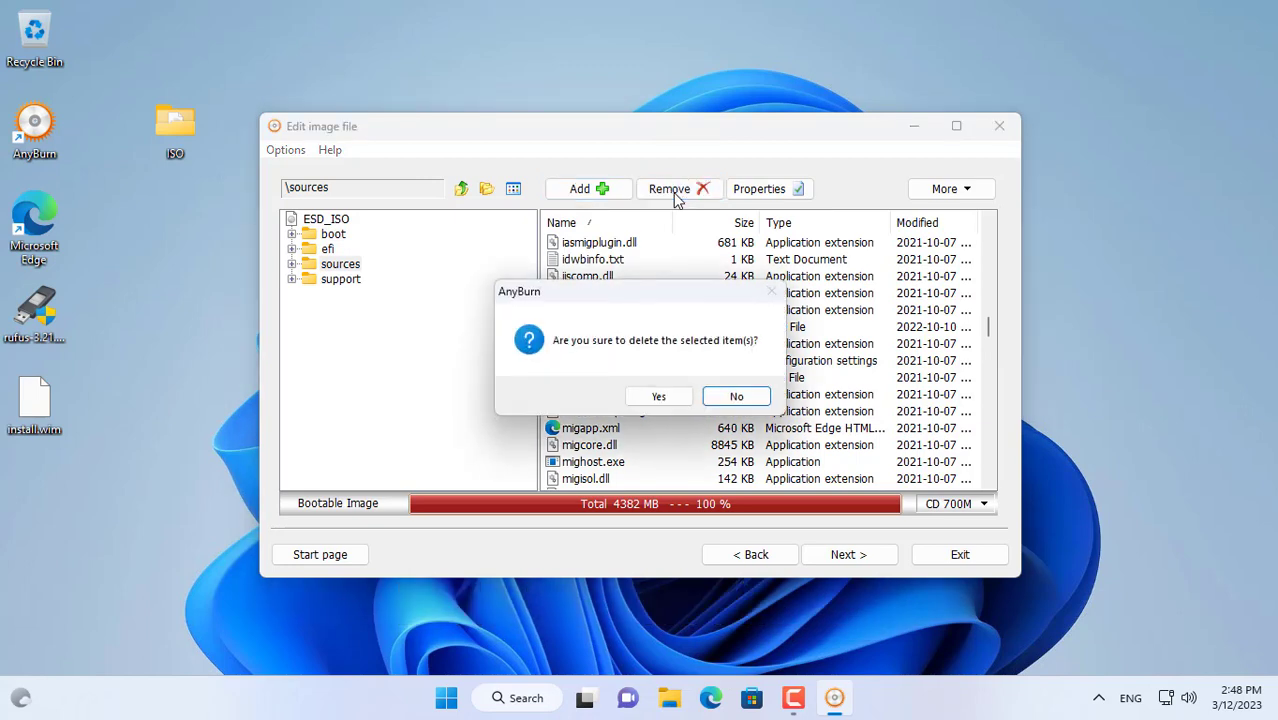
click(658, 396)
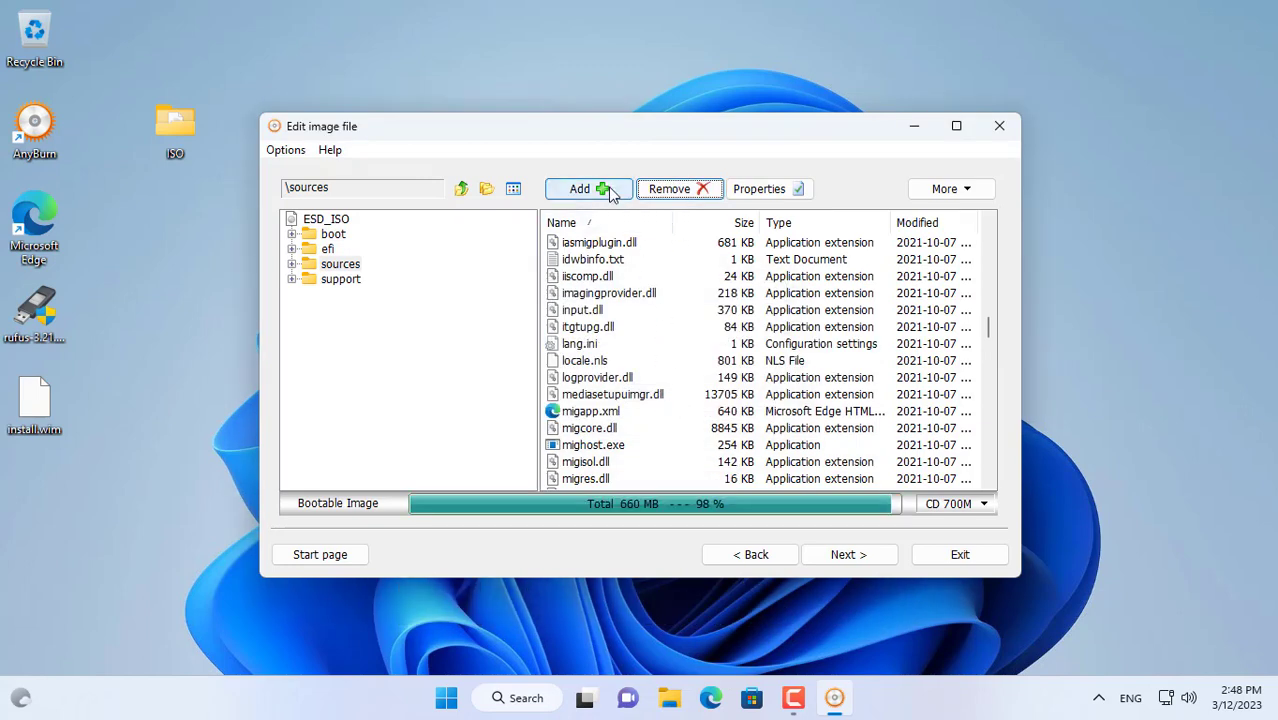
Step: Add the Windows 11 install.wim from the desktop into the image's sources folder
click(582, 188)
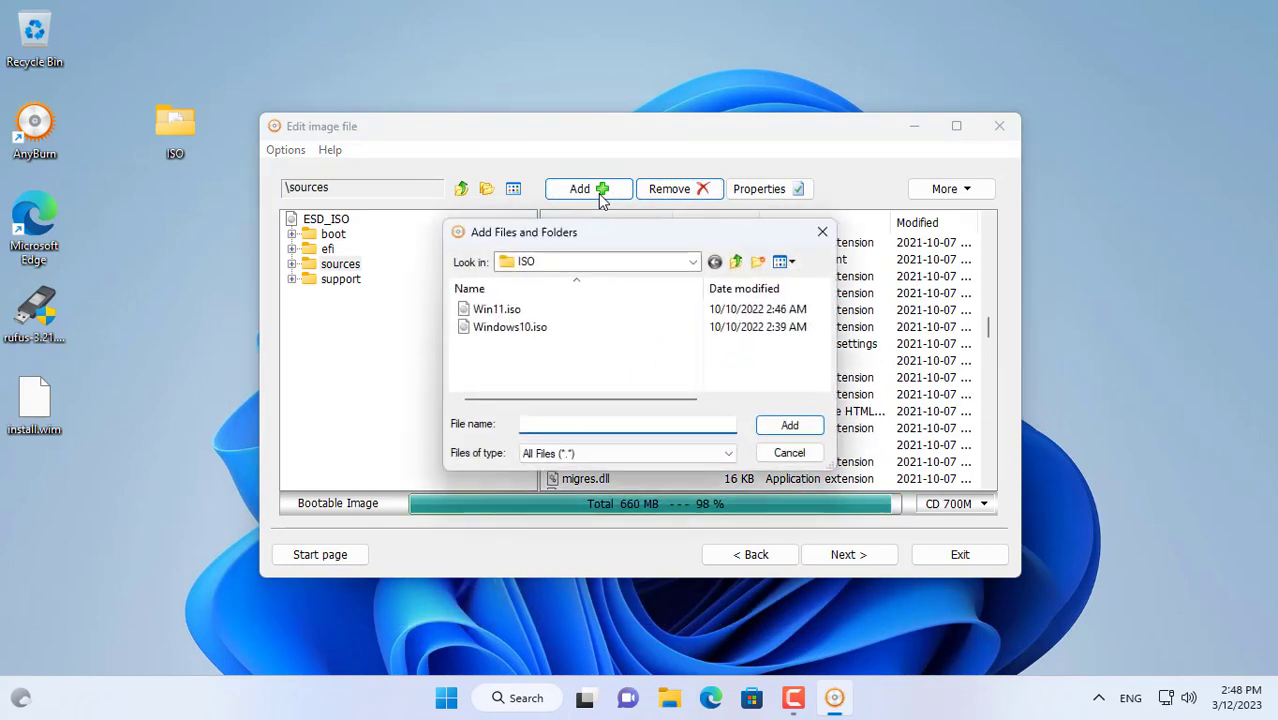
mouse_move(736, 260)
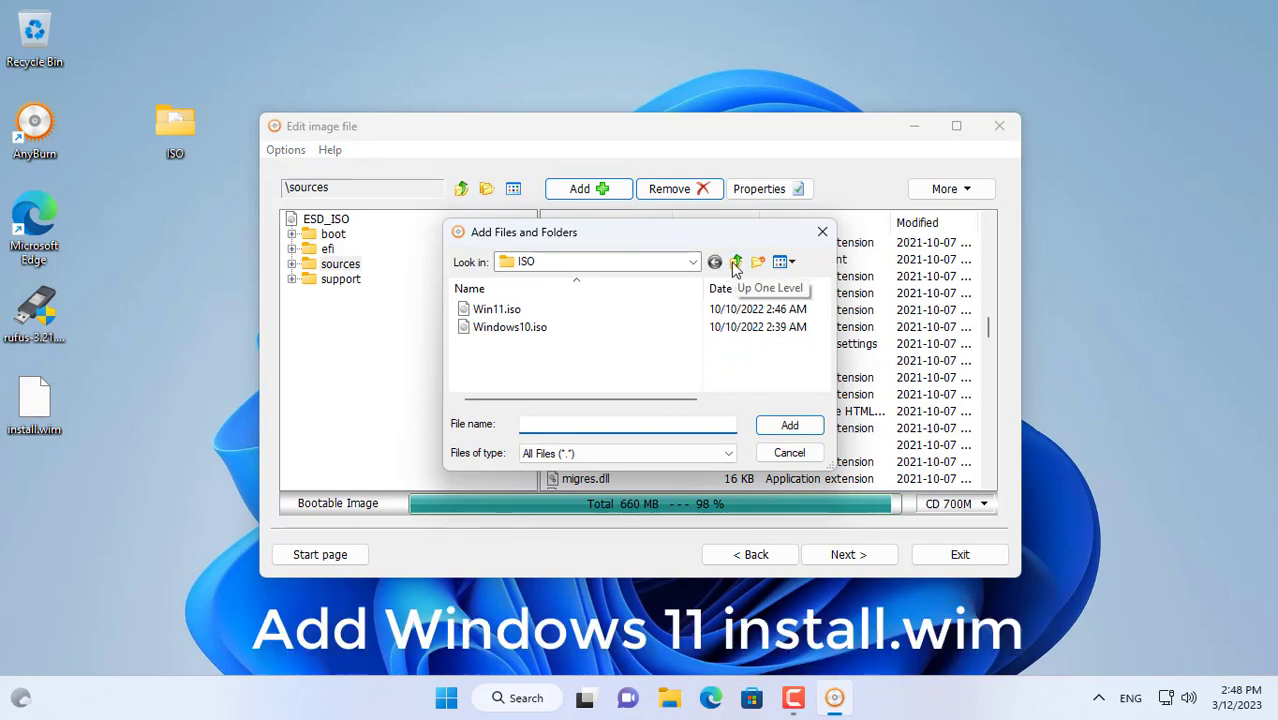
click(736, 262)
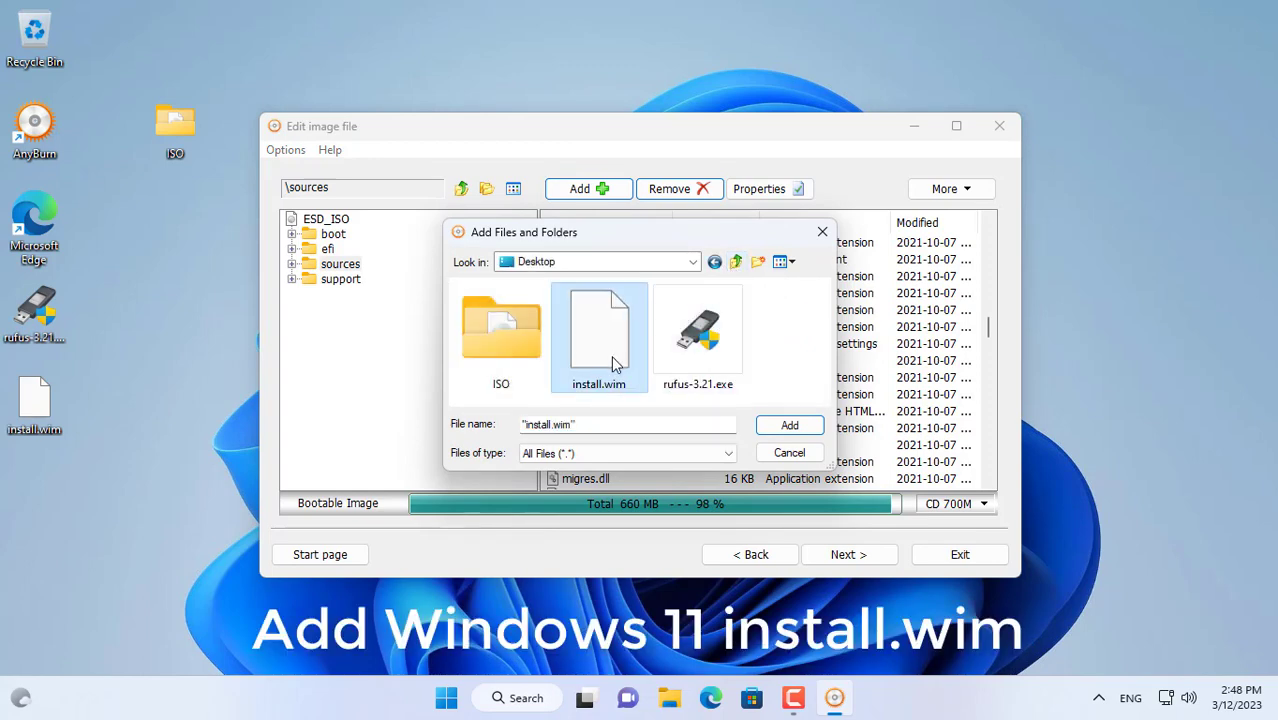
click(788, 424)
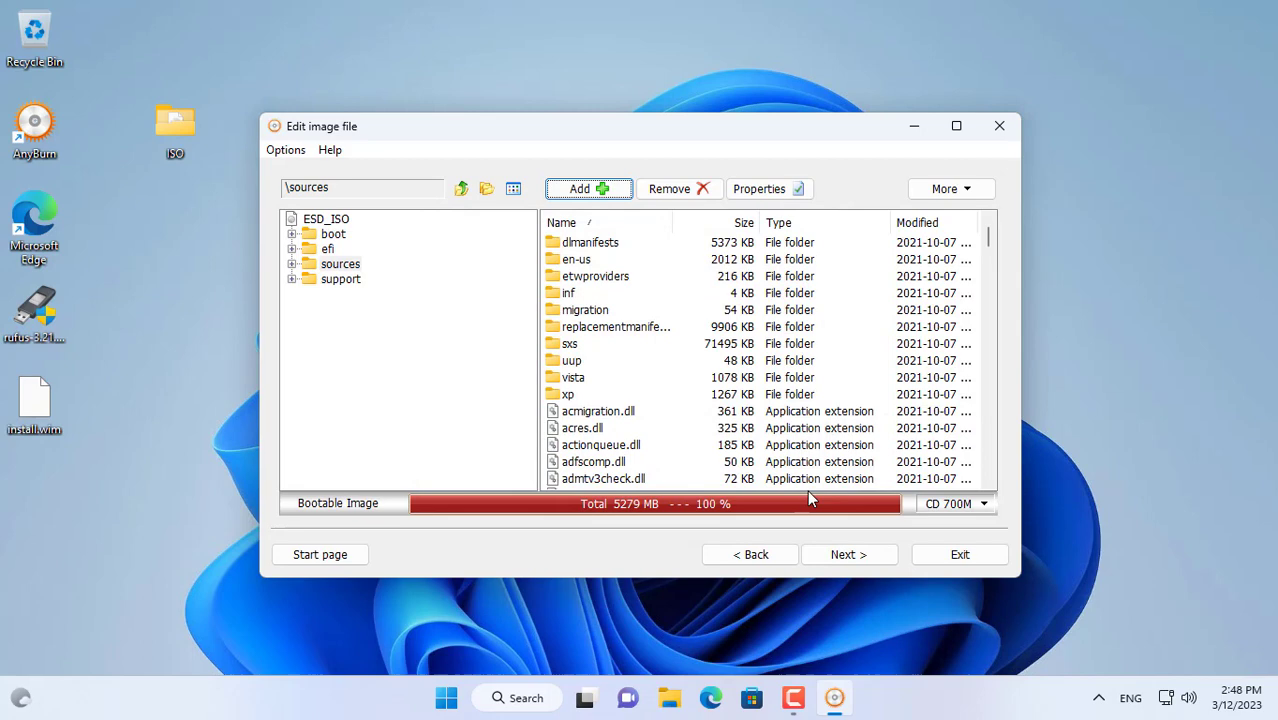
Step: Create the edited image as Win11_Legacy.iso and check it appears in the desktop ISO folder
click(848, 554)
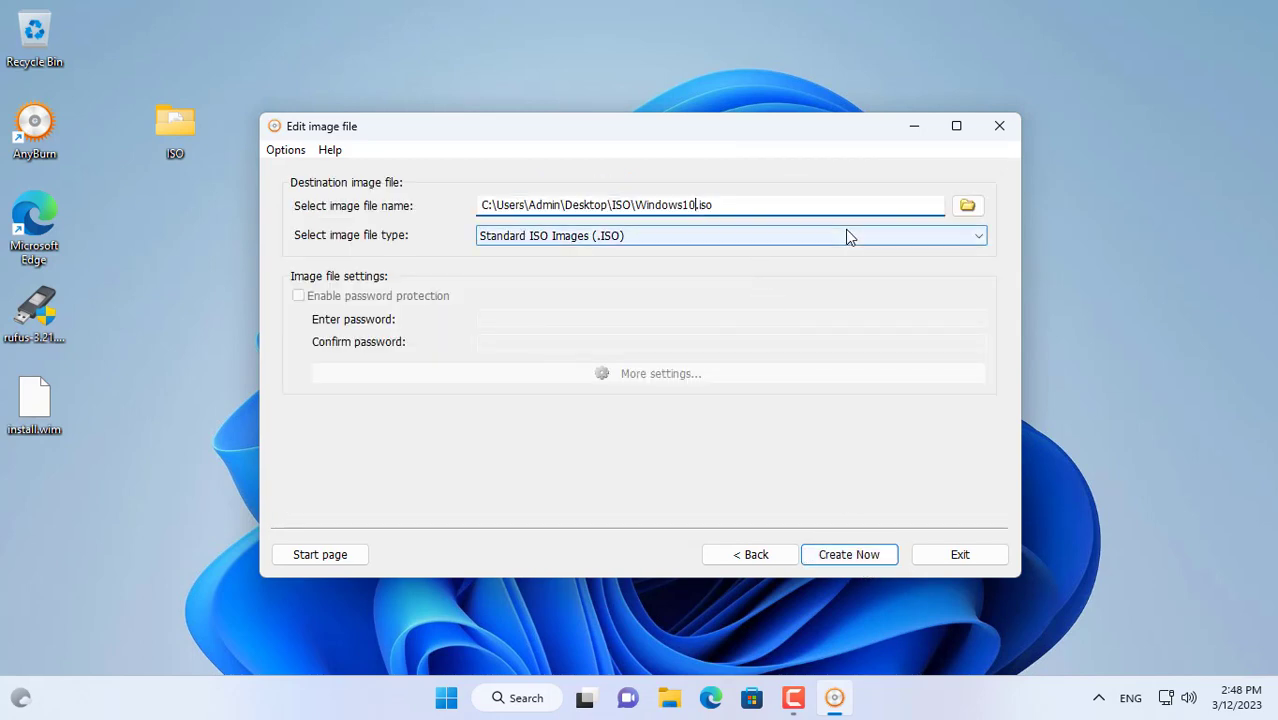
text(Win11_Legacy)
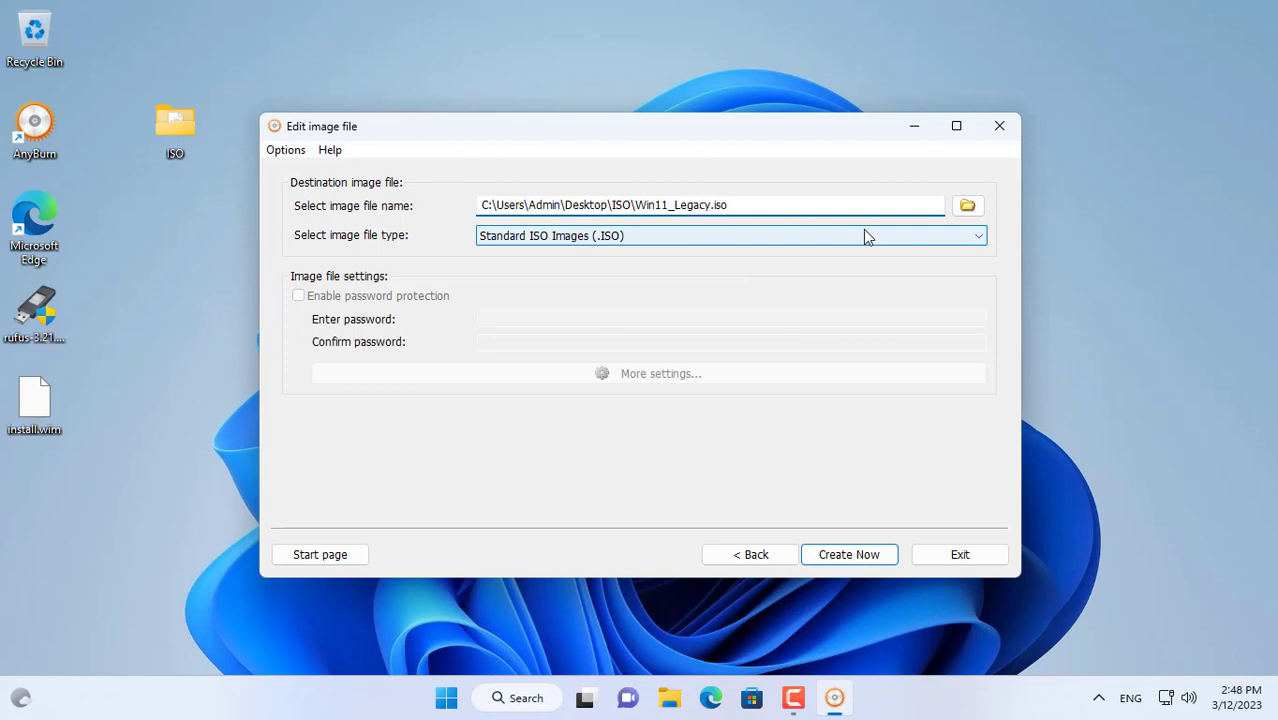
click(848, 554)
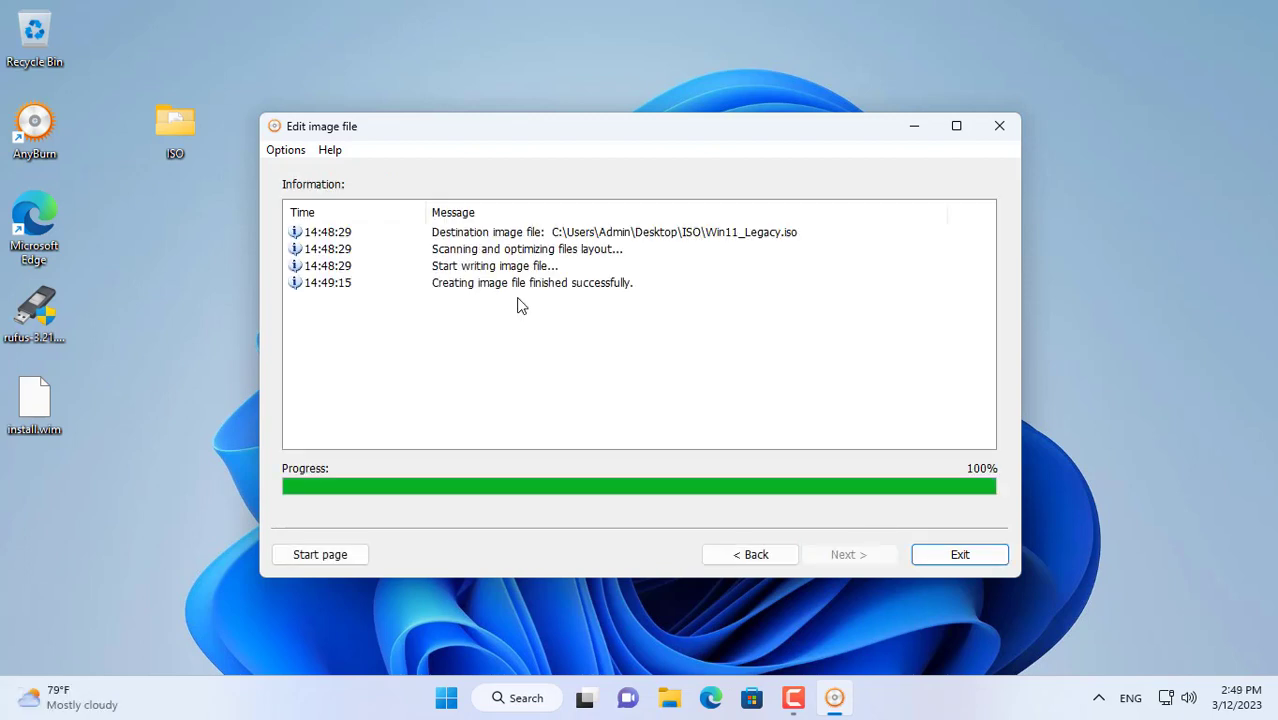
click(958, 554)
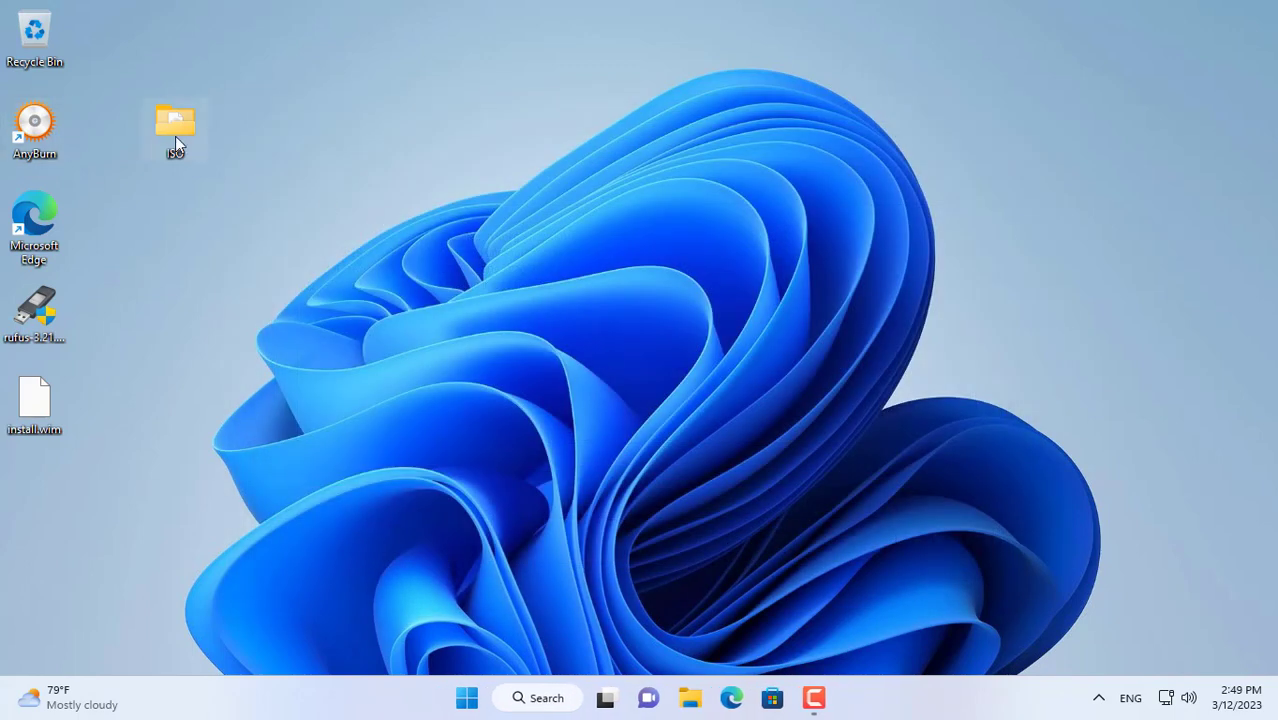
double_click(176, 120)
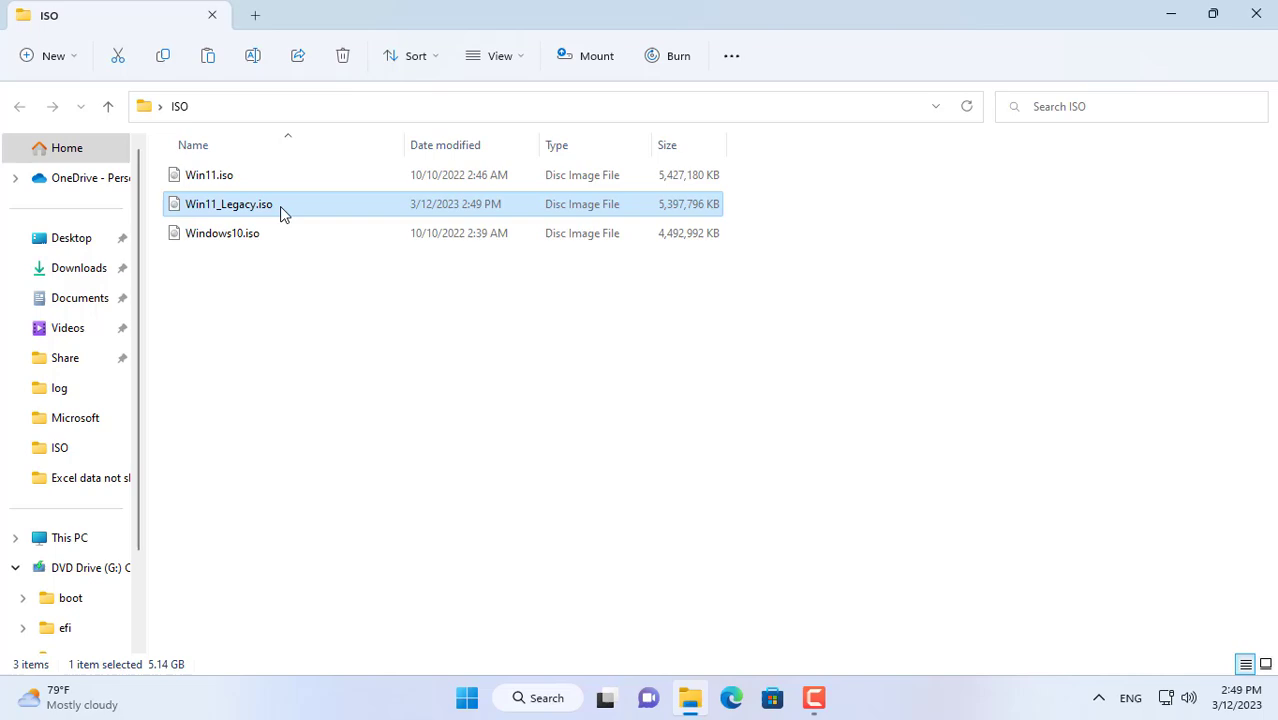
mouse_move(1248, 50)
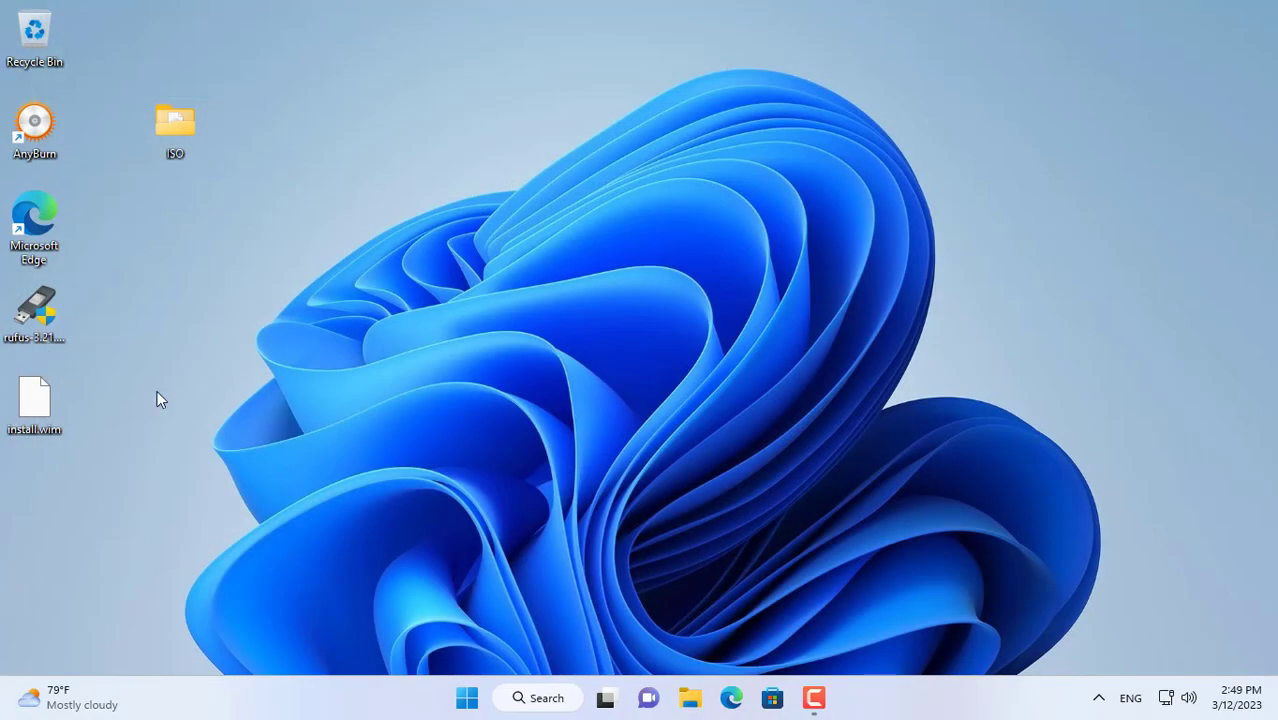
Step: Launch Rufus and load Win11_Legacy.iso from the ISO folder as the boot image
double_click(34, 310)
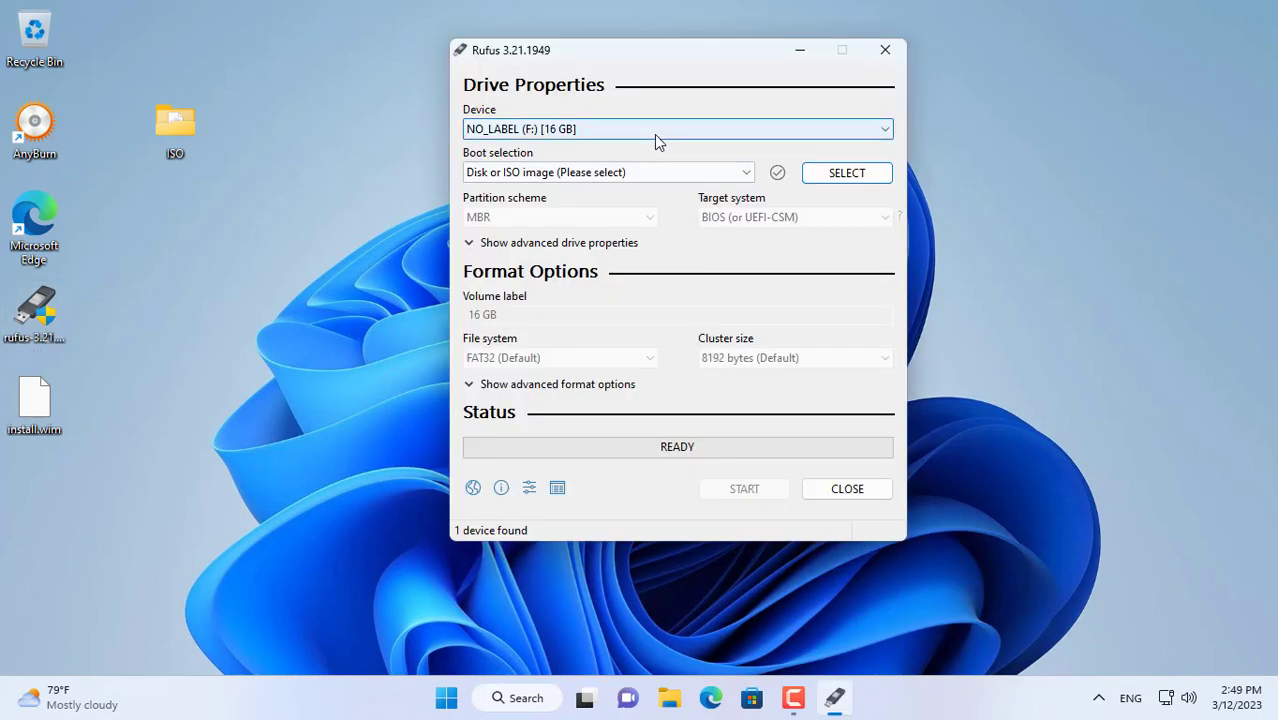
mouse_move(844, 184)
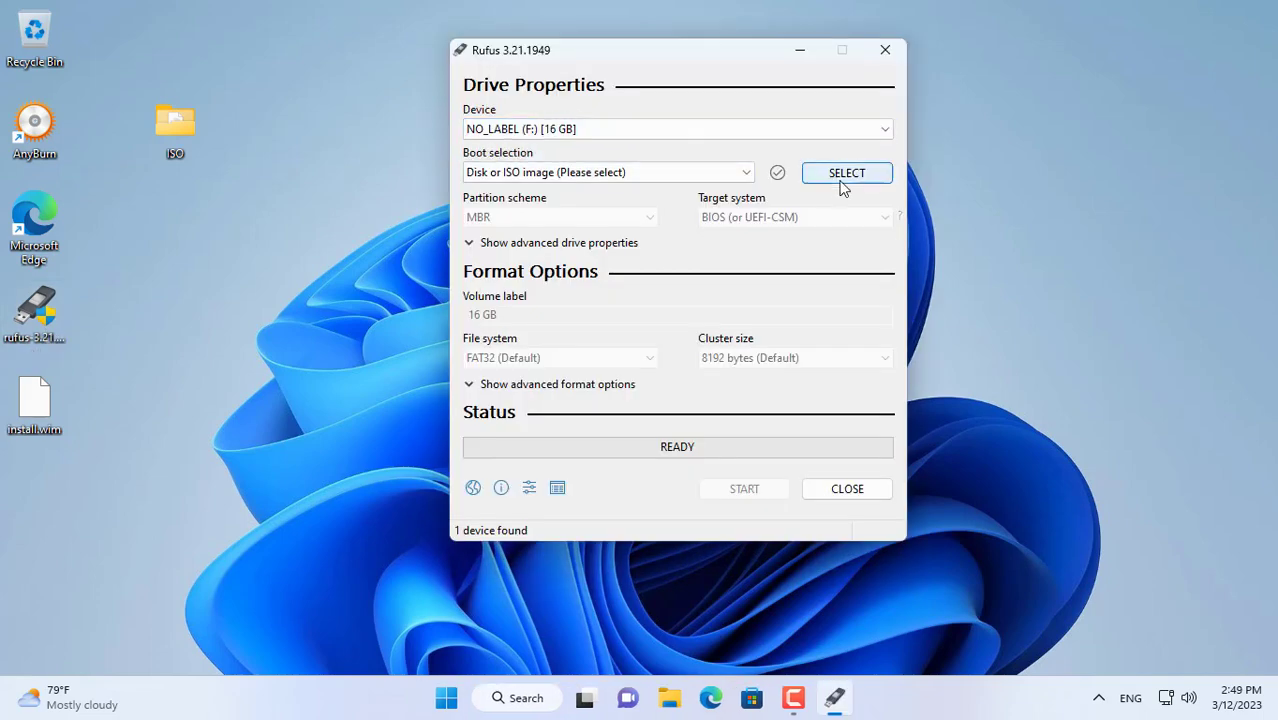
click(846, 172)
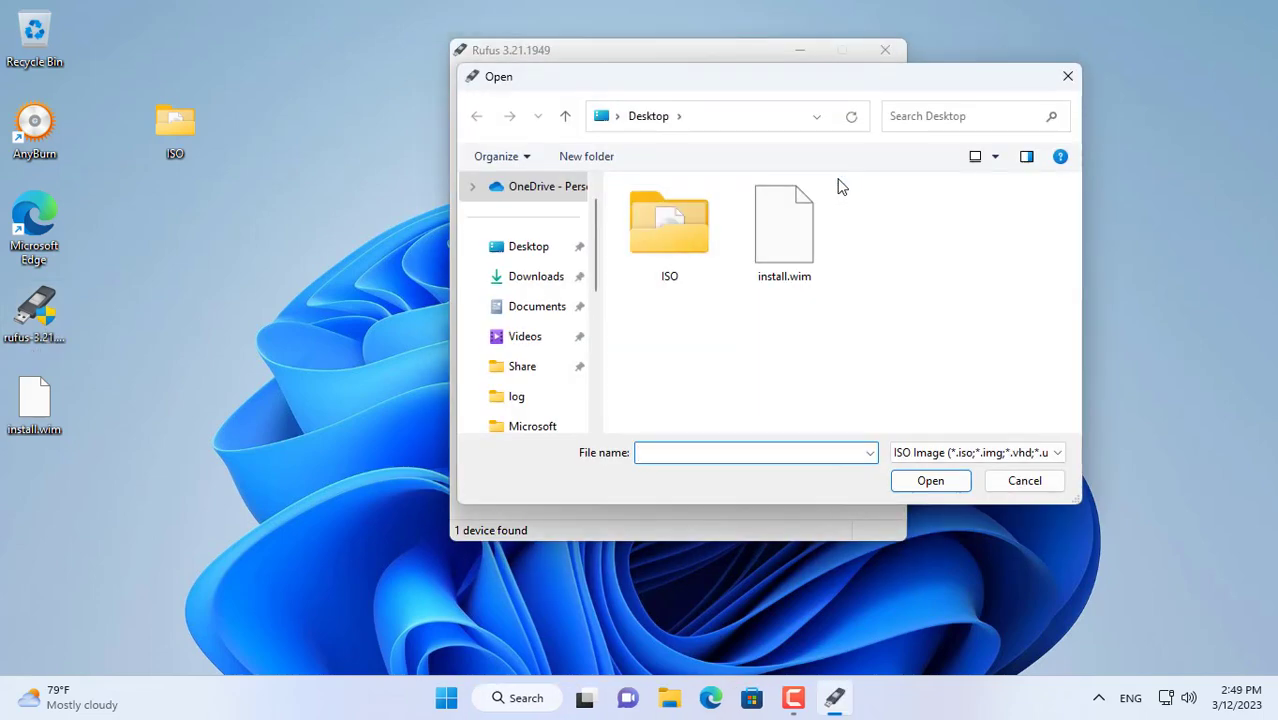
double_click(668, 222)
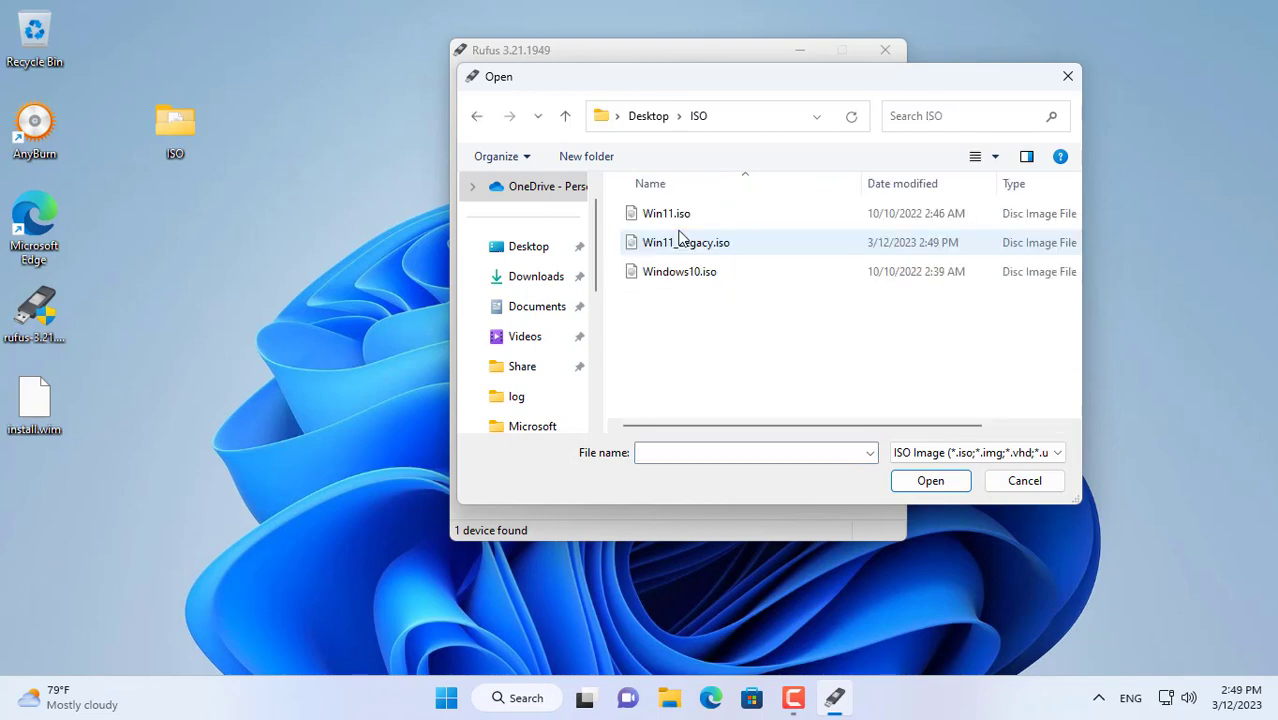
click(686, 242)
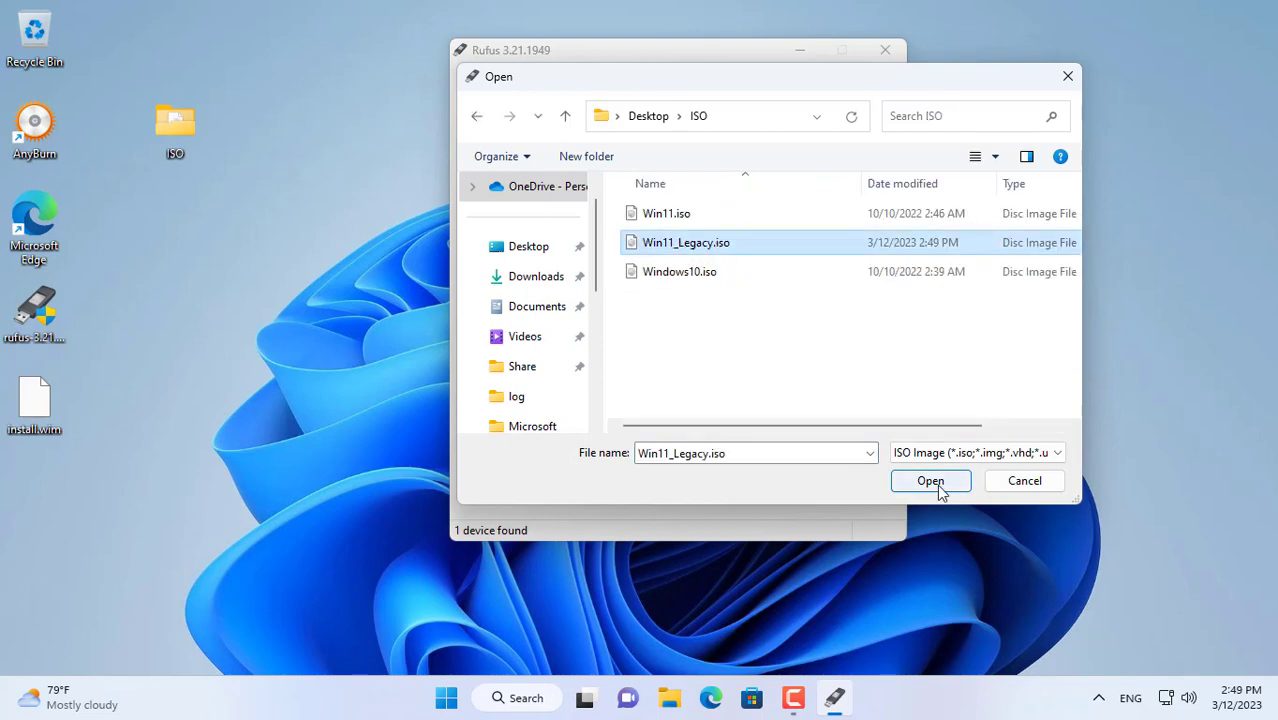
click(930, 480)
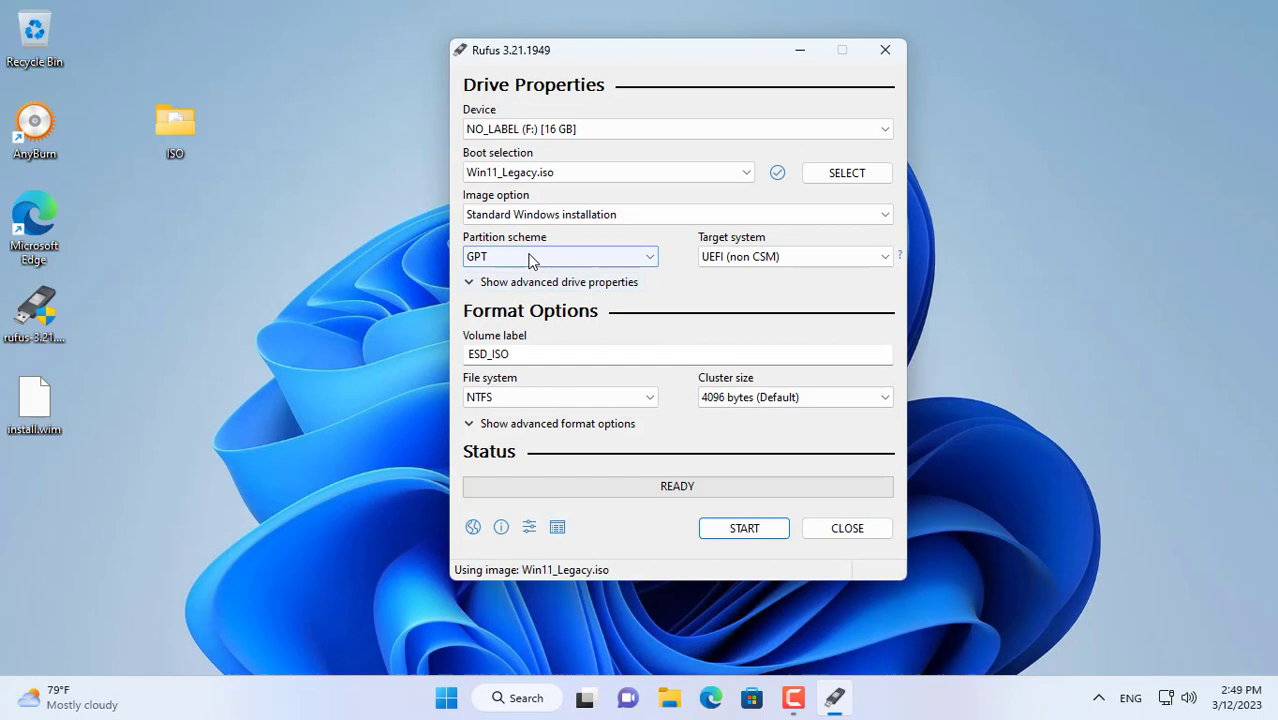
Step: Set the partition scheme to MBR and start writing the USB, accepting data erasure
click(560, 256)
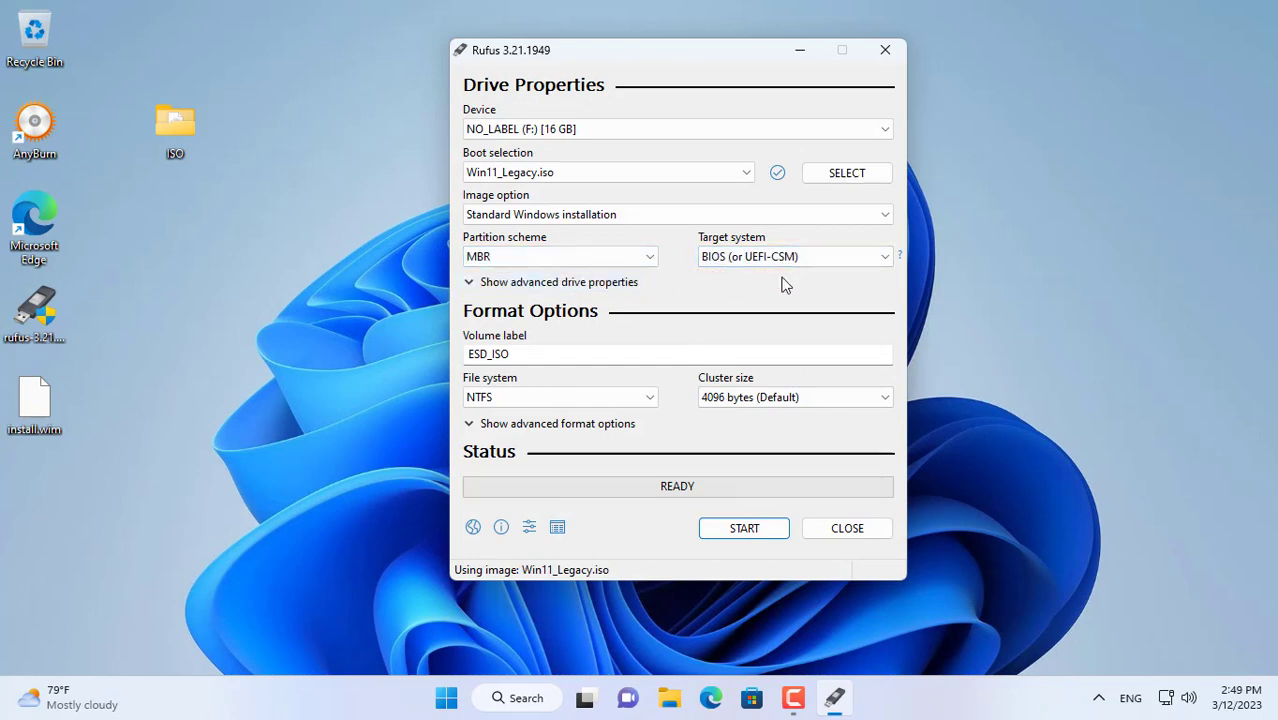
click(742, 528)
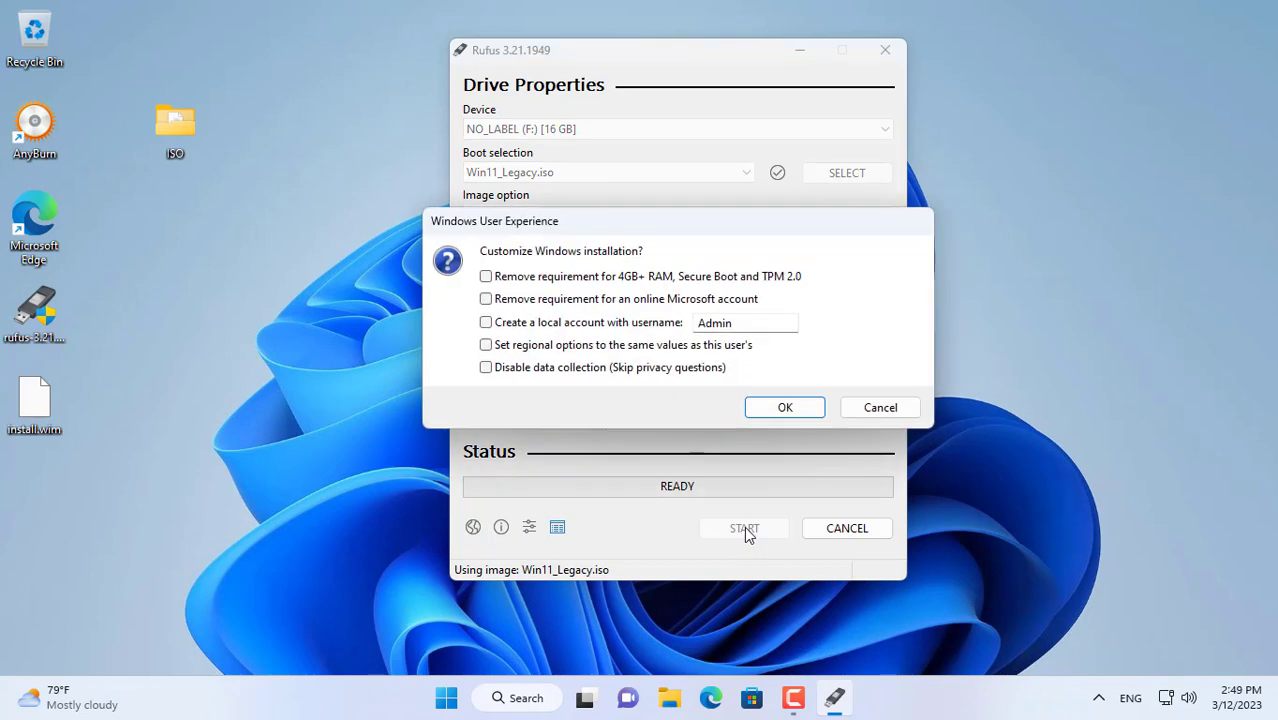
click(784, 408)
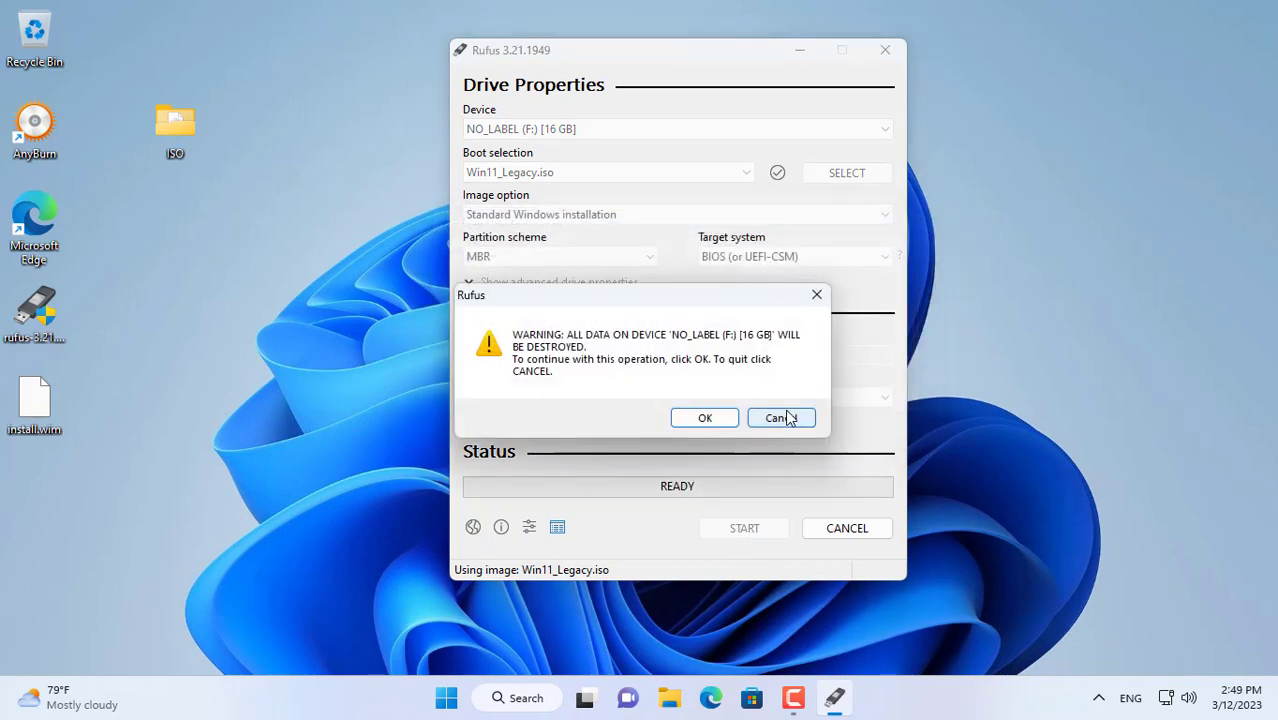
click(704, 418)
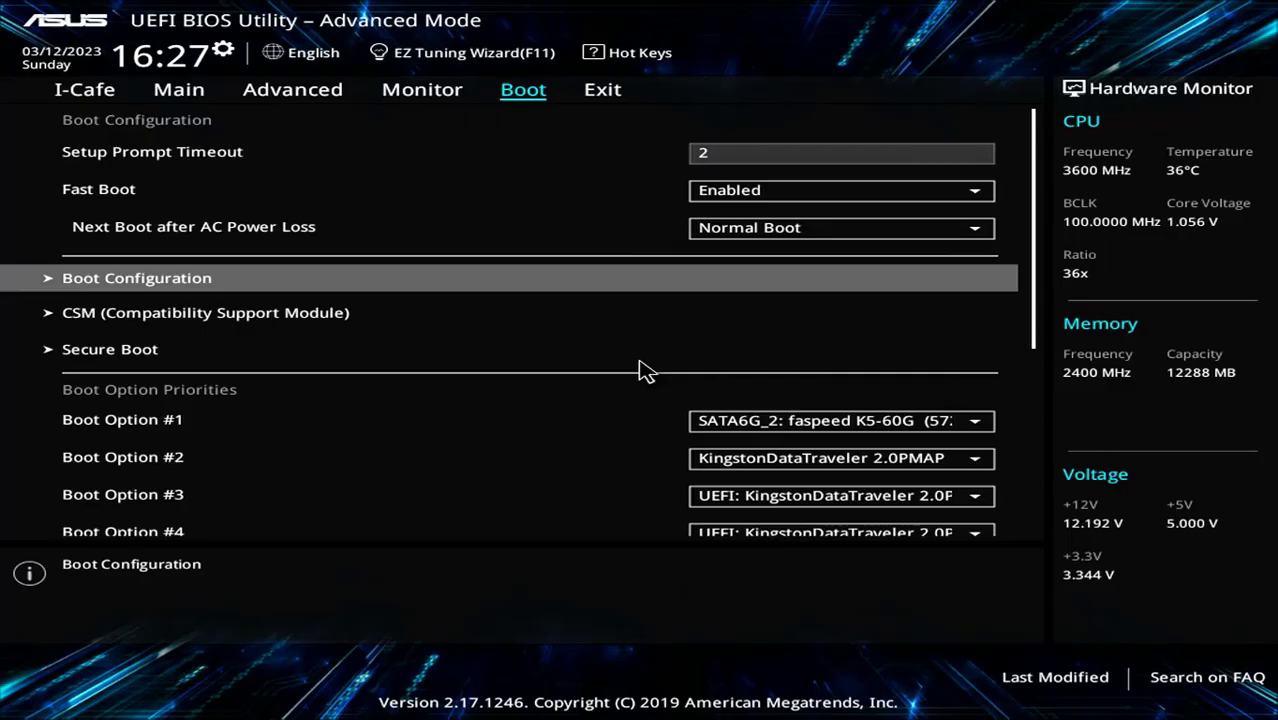
Step: In CSM settings, set Boot Device Control to Legacy OPROM only and storage boot to Legacy only
click(206, 312)
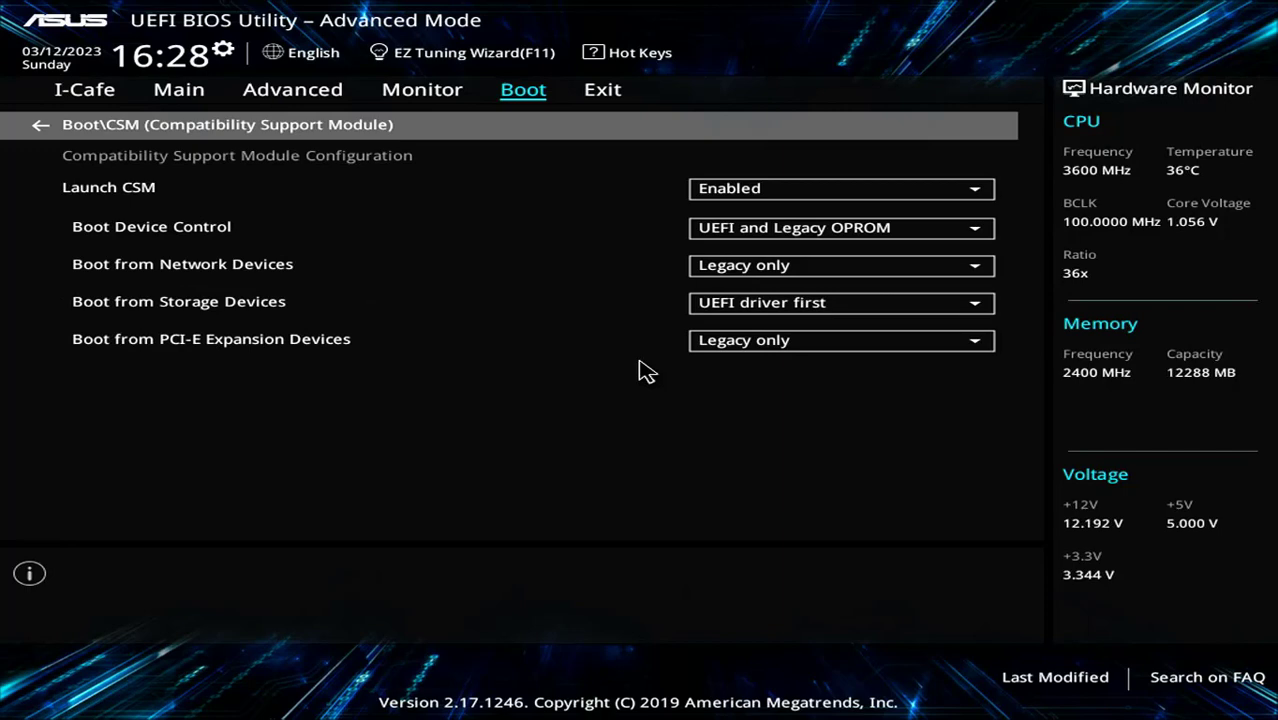
click(840, 228)
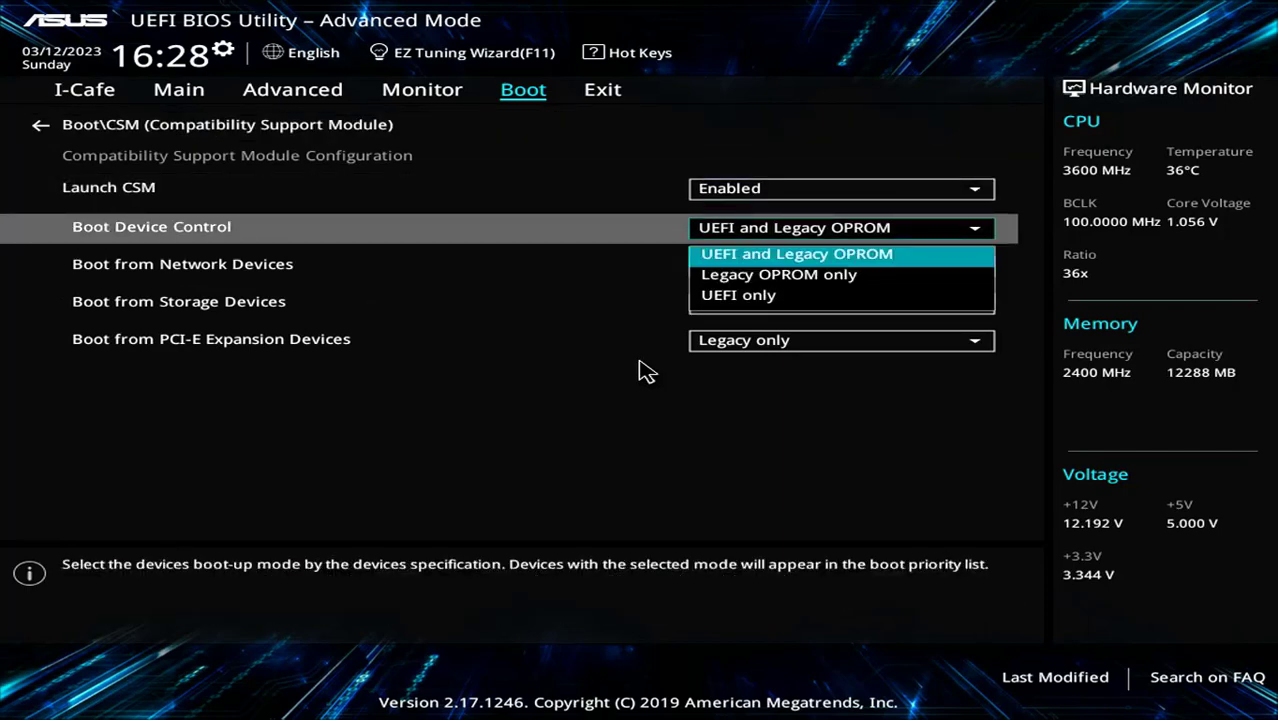
click(778, 274)
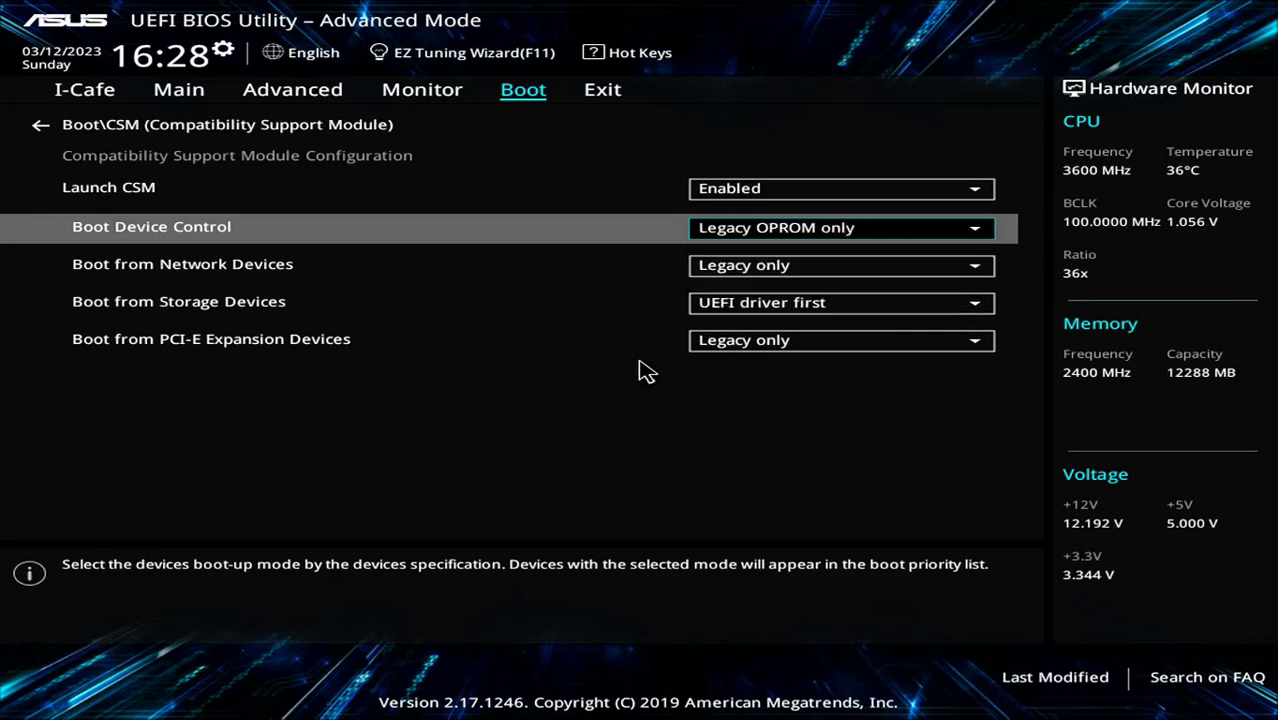
click(840, 302)
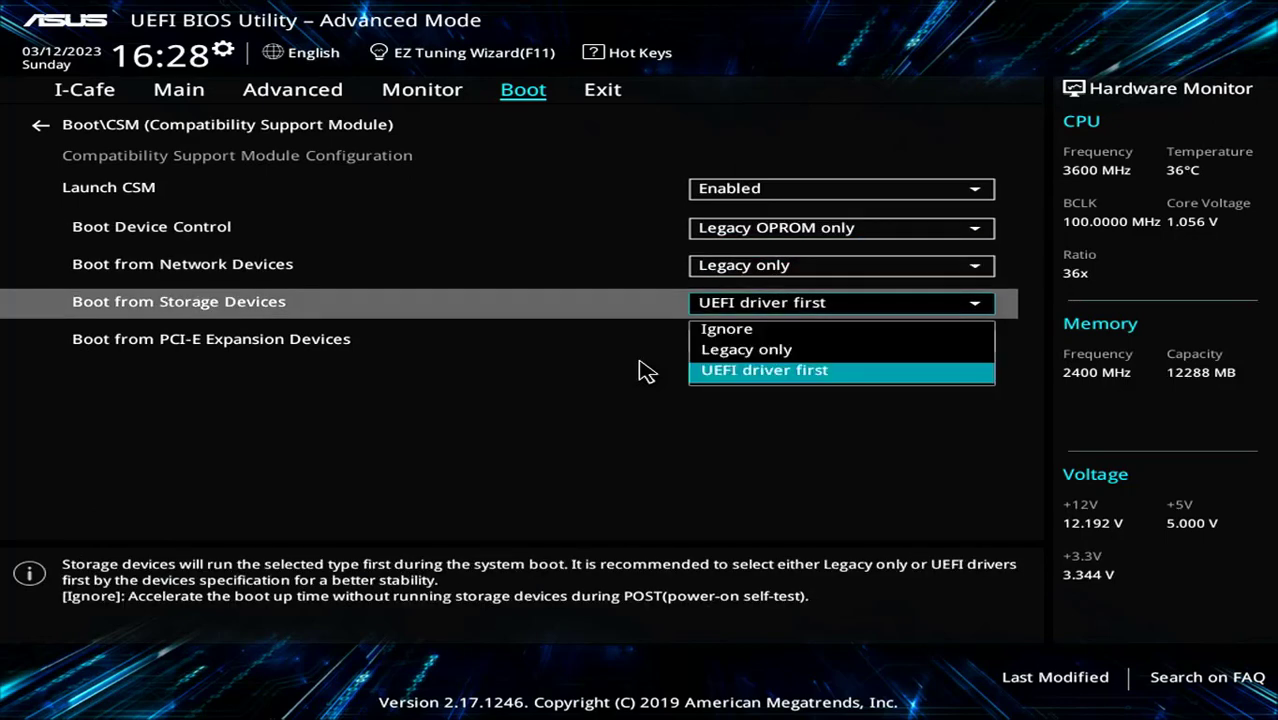
click(746, 348)
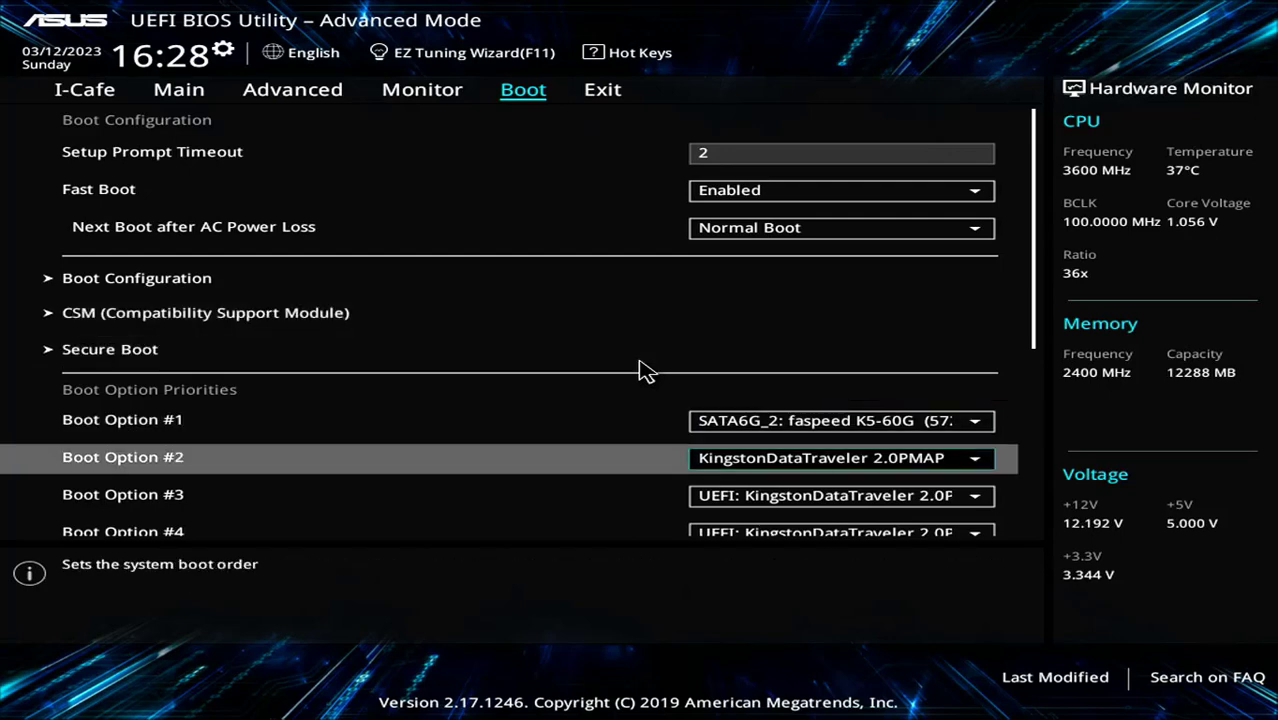
Step: Make the KingstonDataTraveler USB Boot Option #1, then Save Changes & Reset into Windows Setup
click(972, 420)
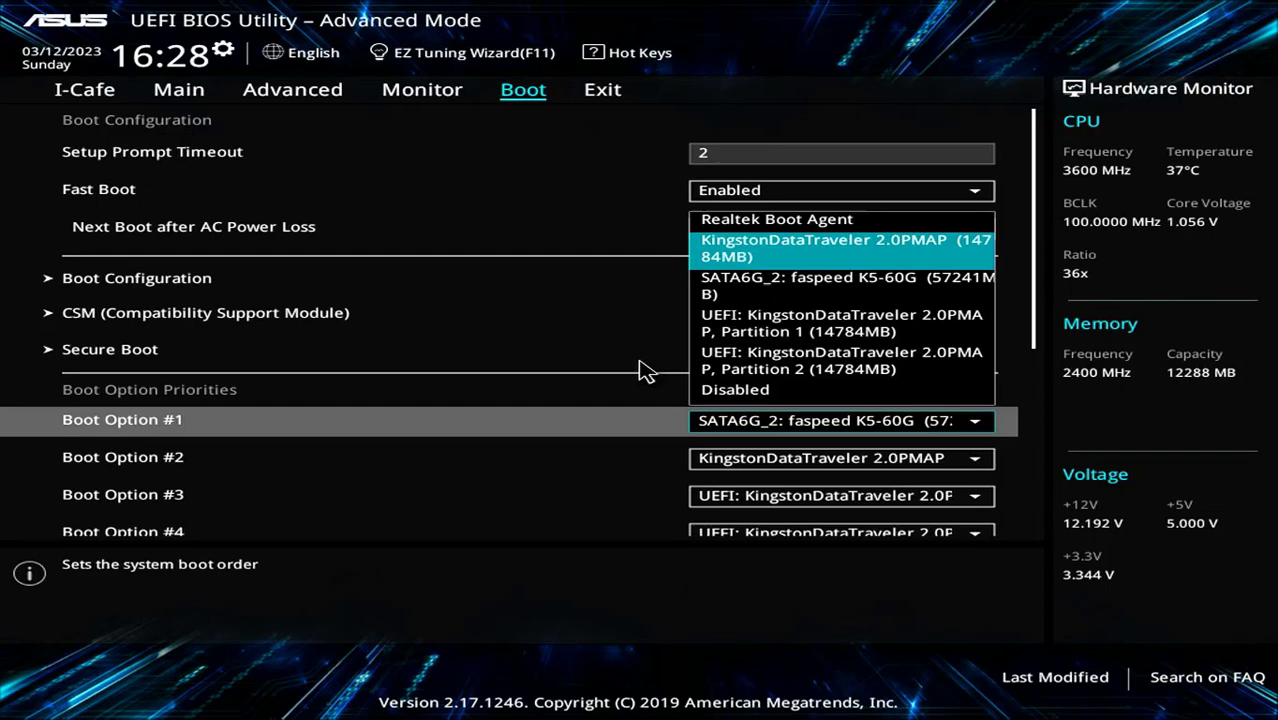
click(820, 248)
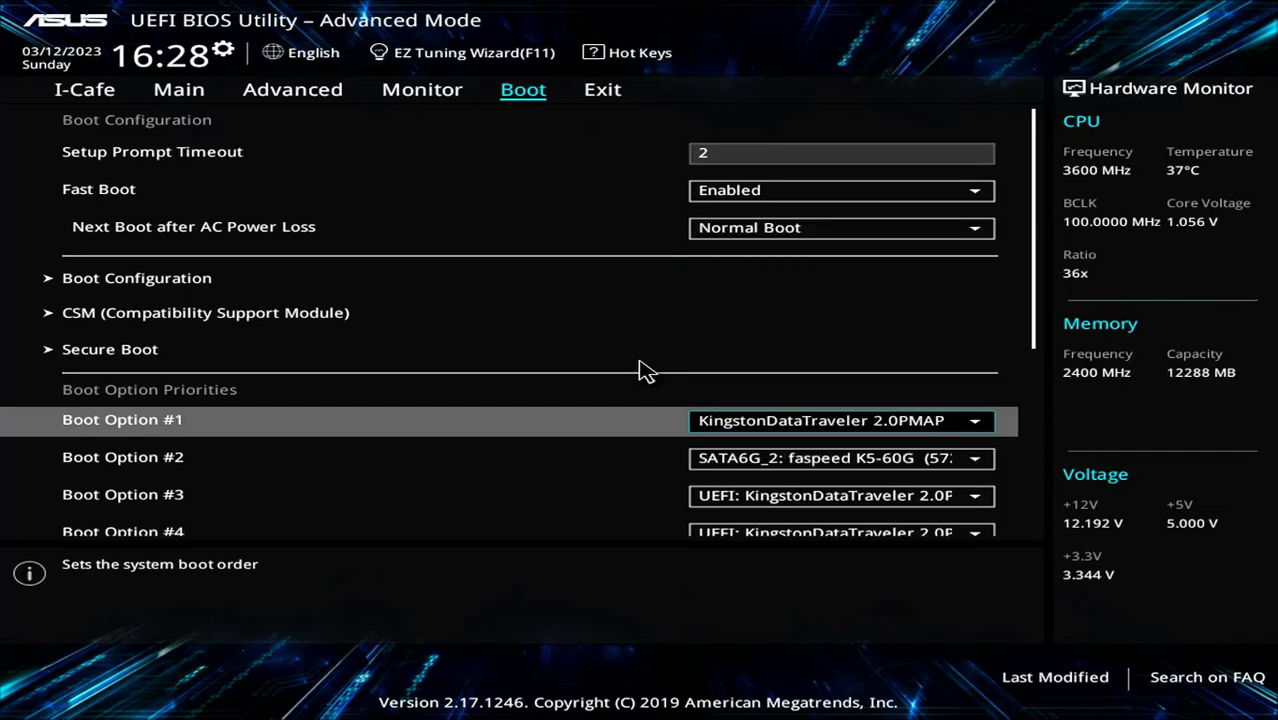
click(602, 88)
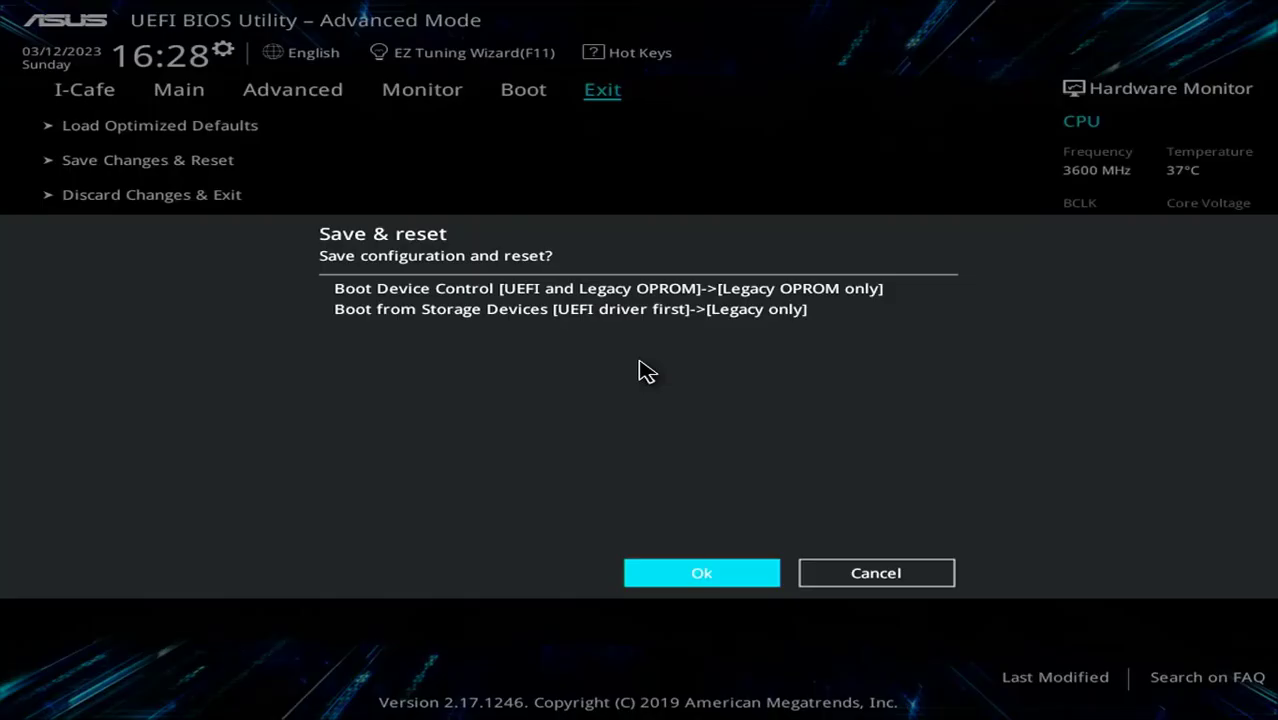
click(700, 572)
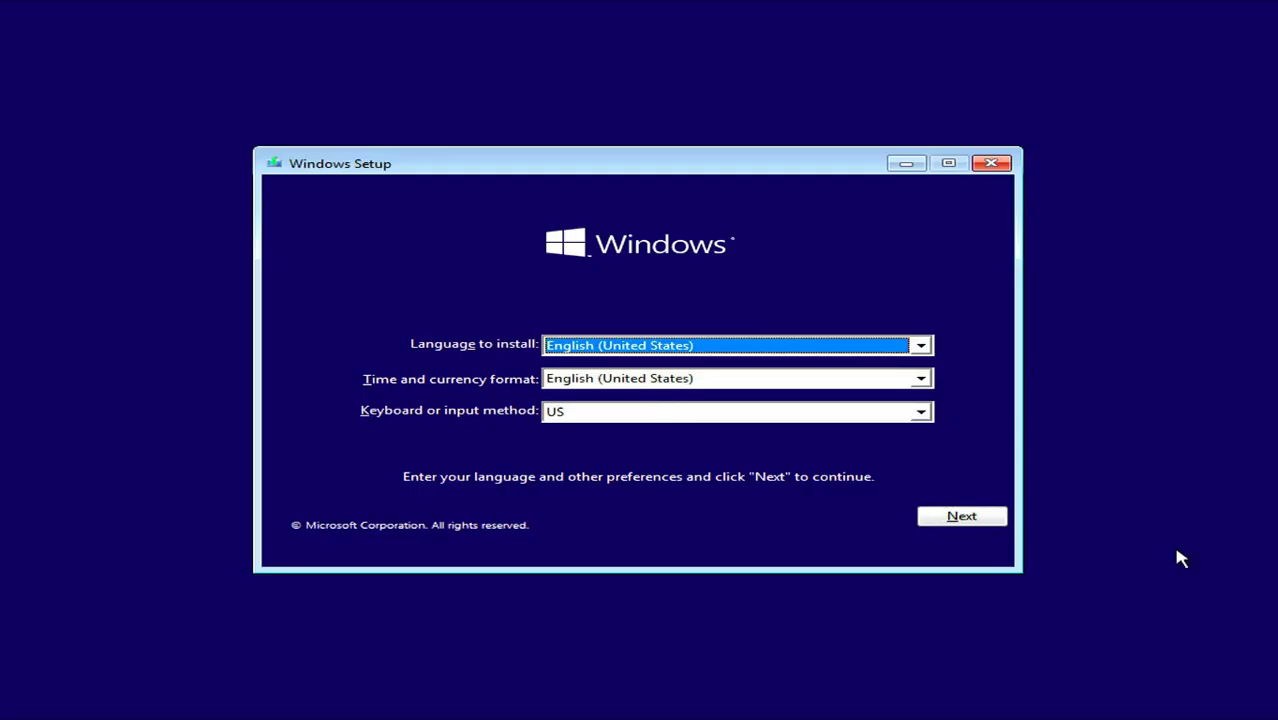
Step: Accept language settings, choose the Windows 11 Pro edition and install it onto Drive 0's unallocated space
click(960, 516)
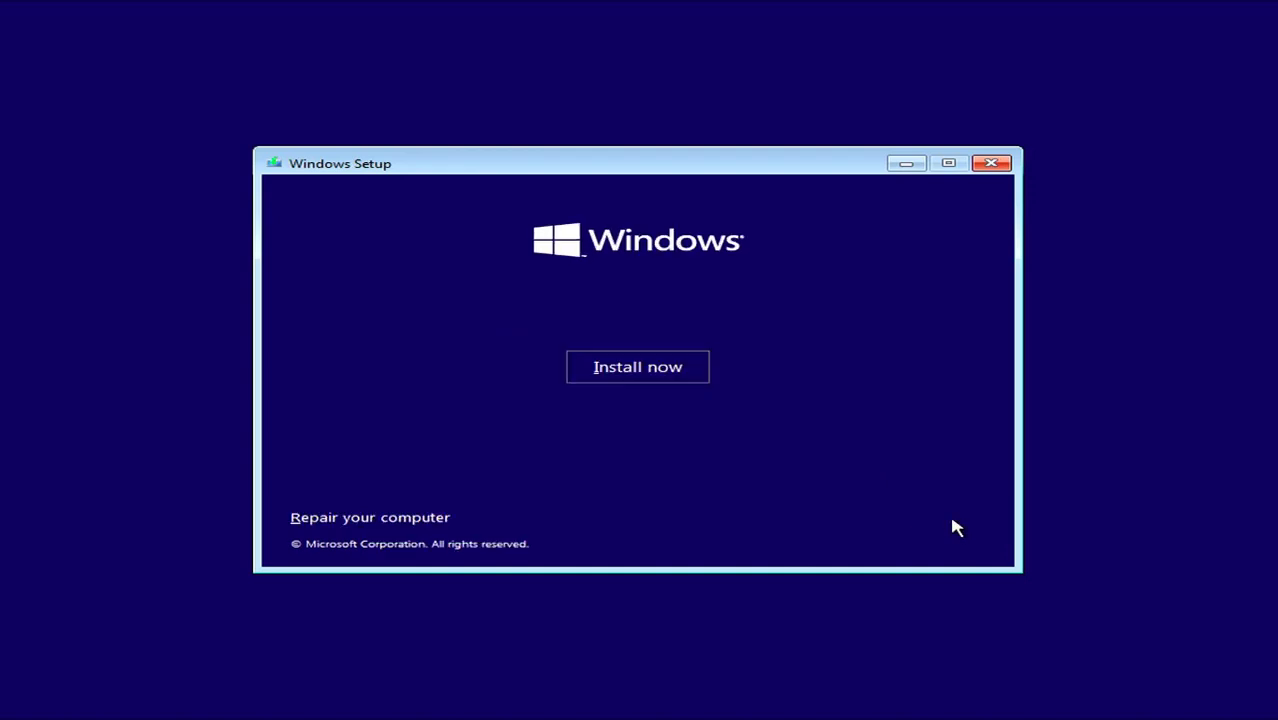
click(636, 366)
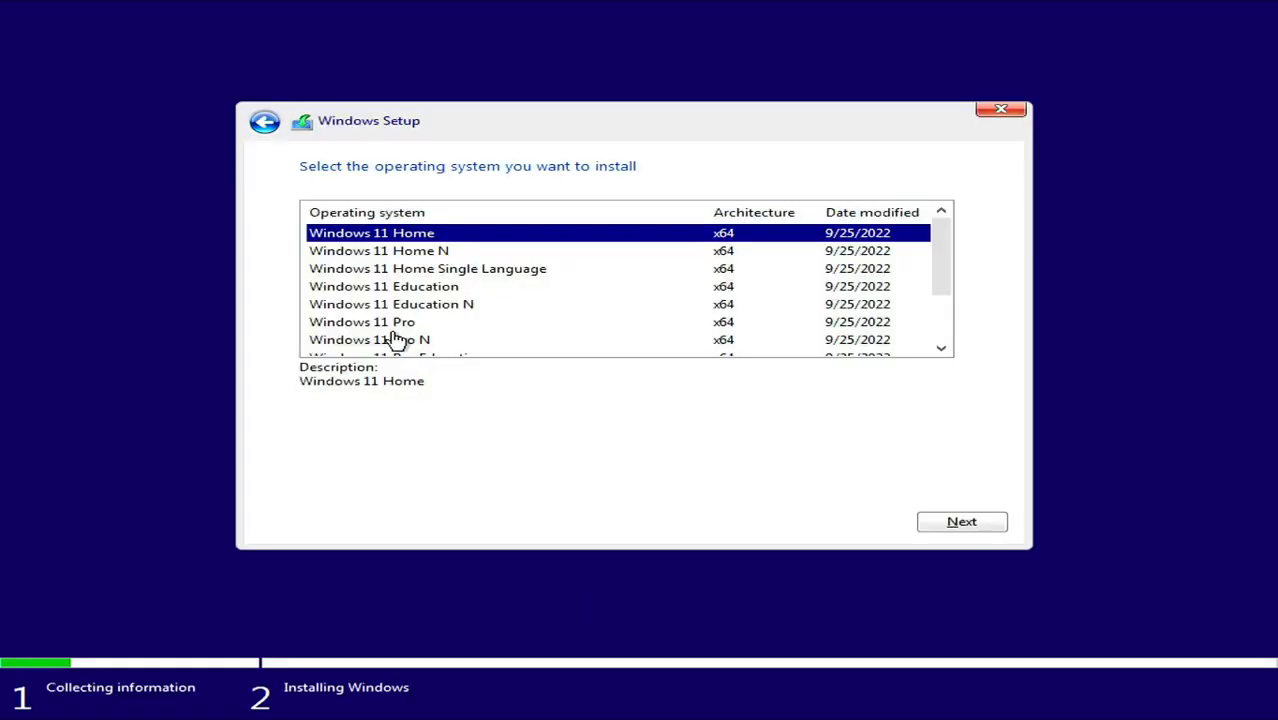
click(362, 320)
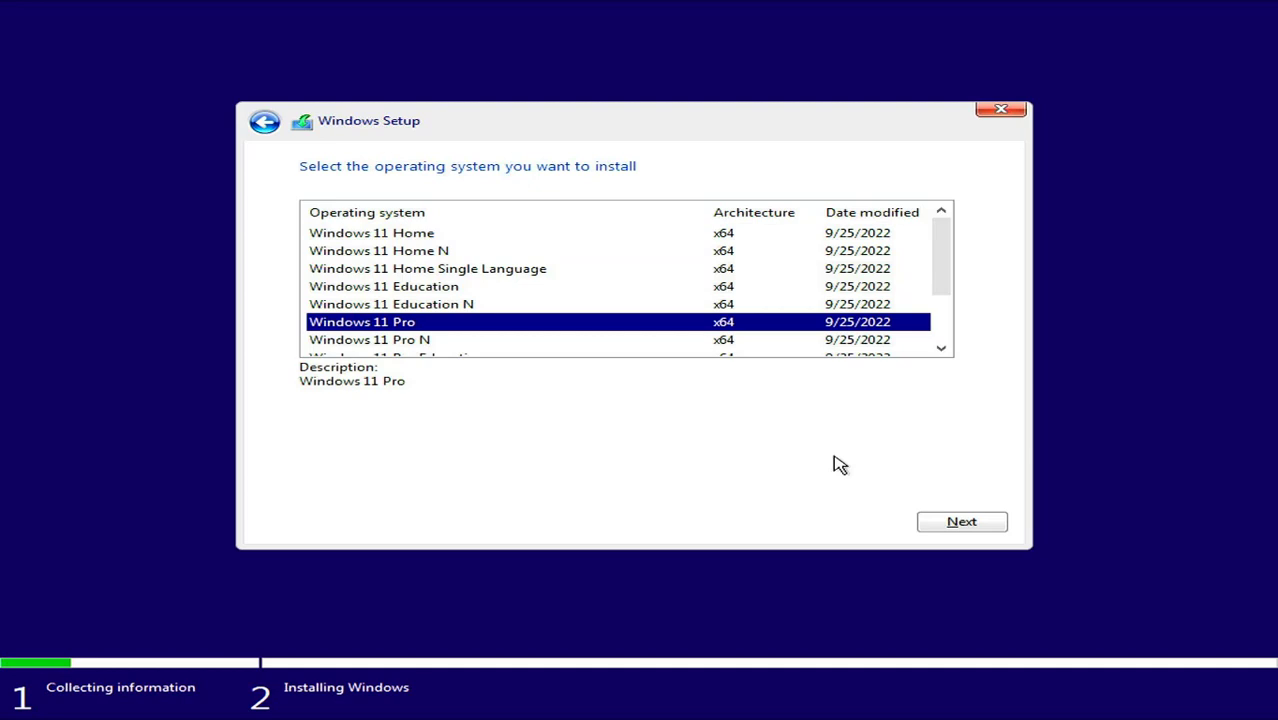
click(958, 520)
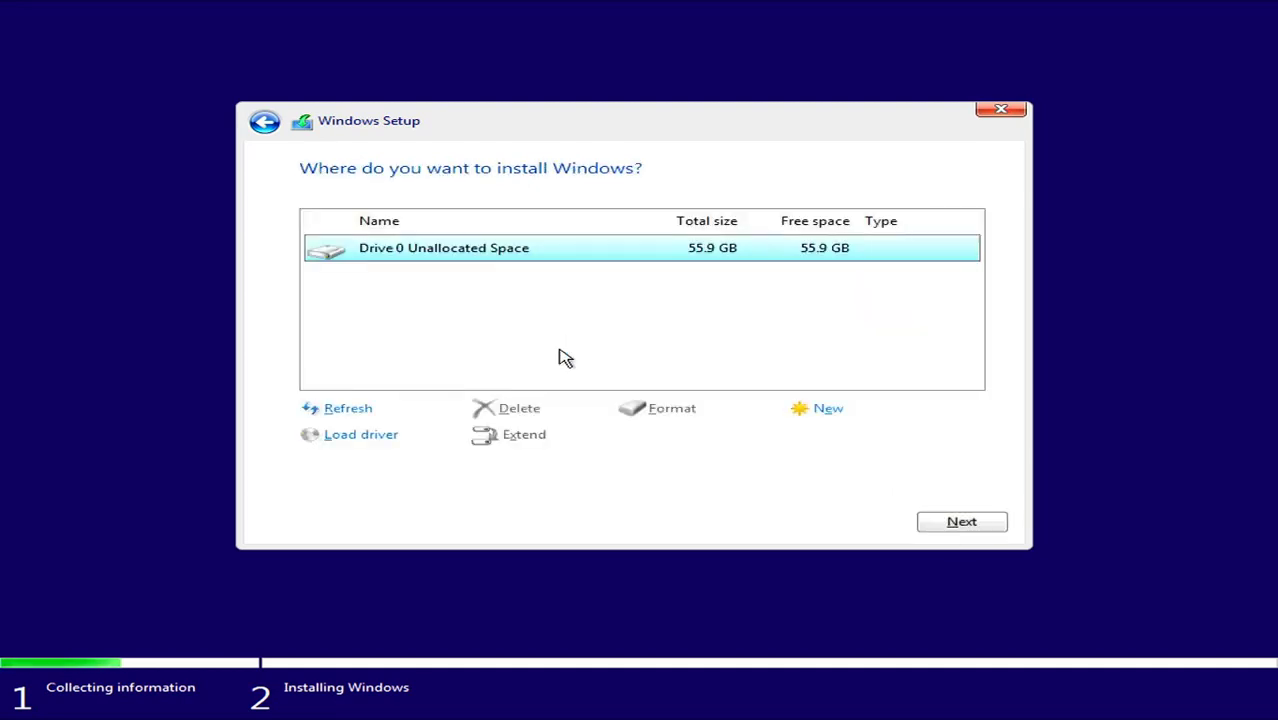
mouse_move(834, 438)
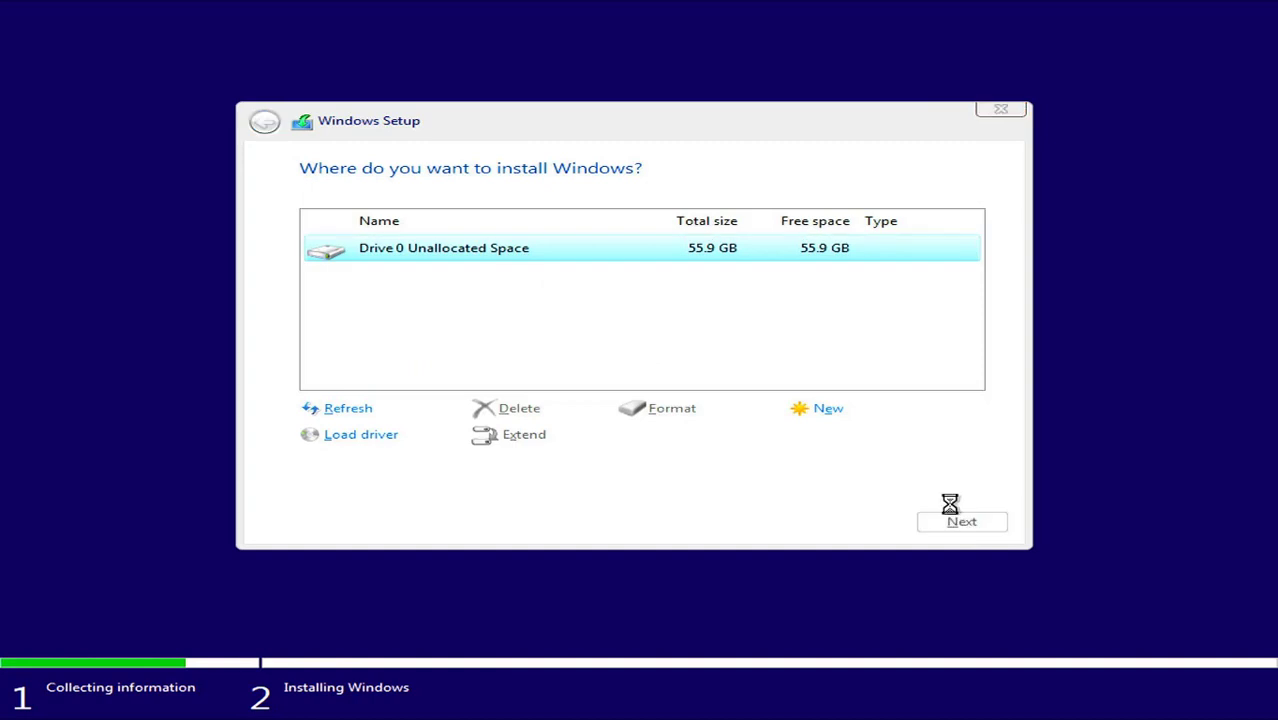
click(960, 520)
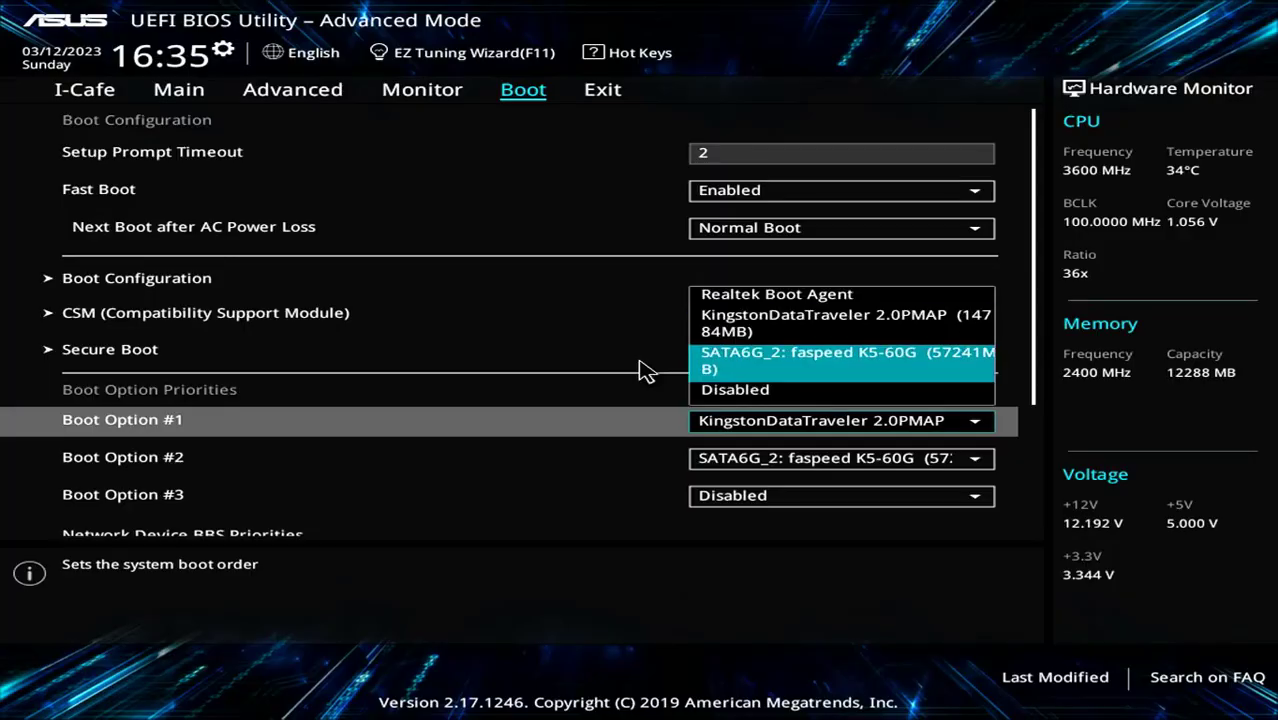
Step: Make the SATA6G_2 faspeed K5-60G SSD the first boot device and continue past naming the user
click(844, 360)
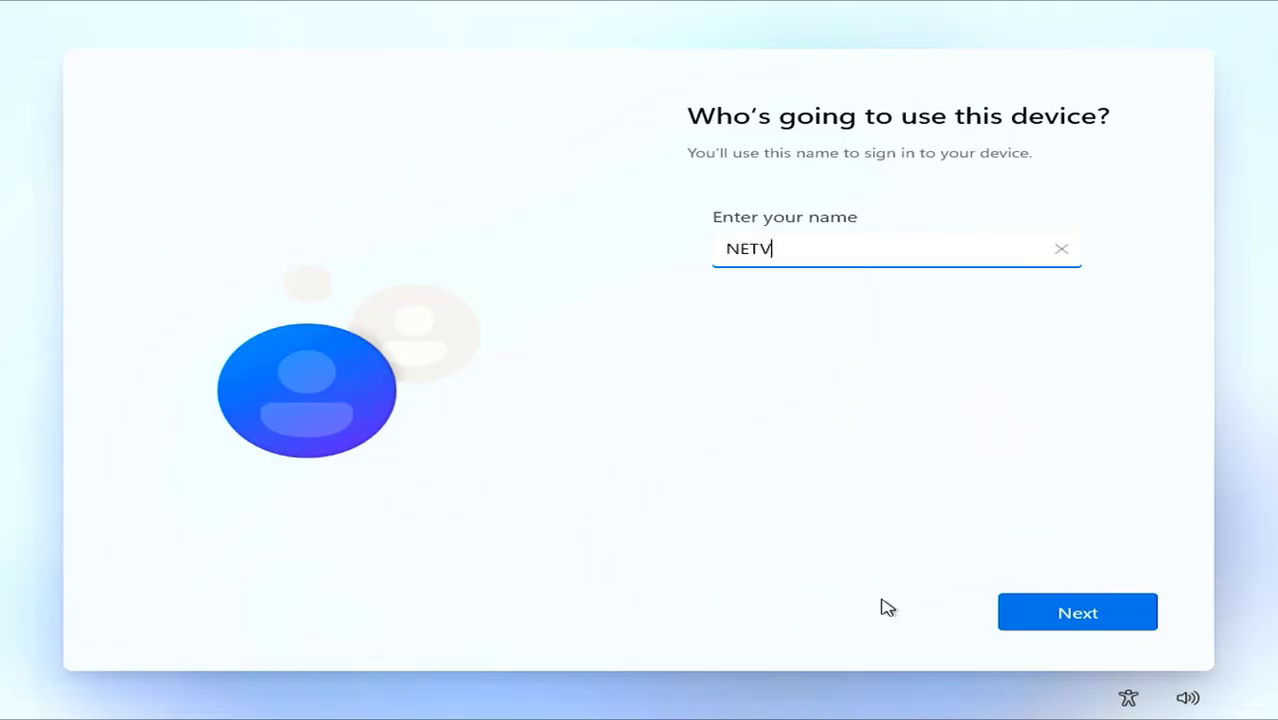
click(1076, 612)
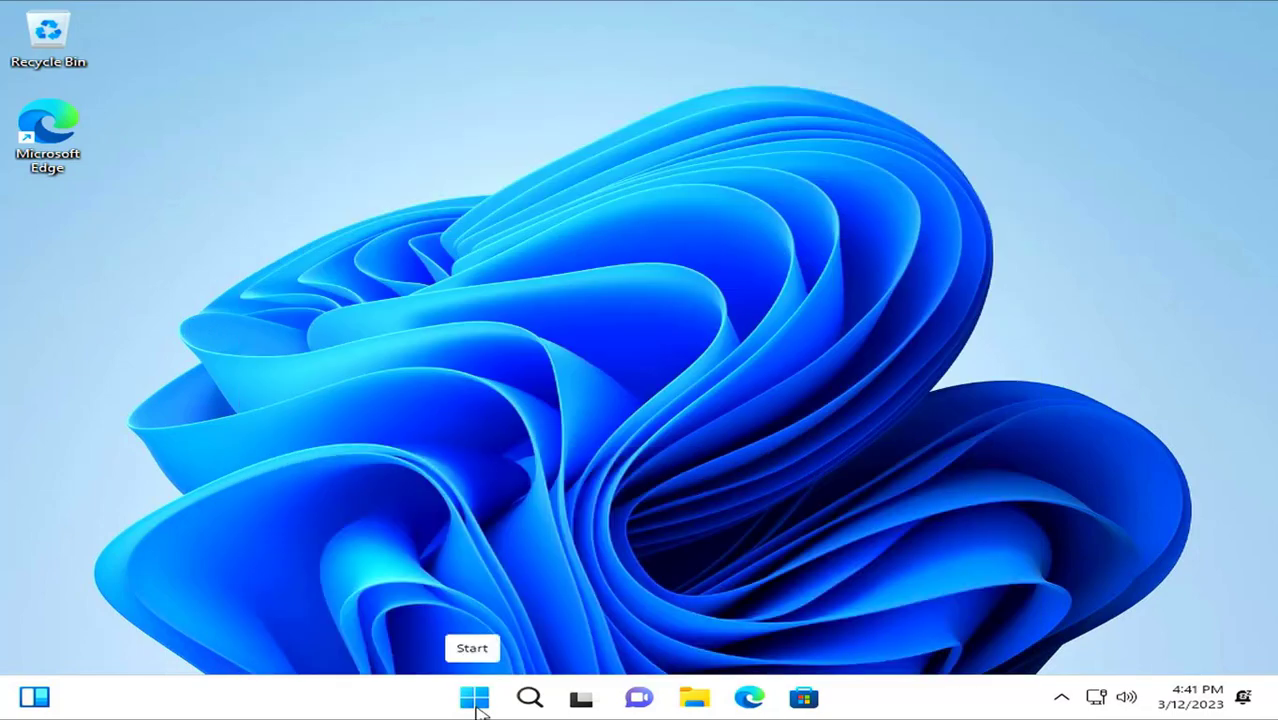
Step: From the Start menu's system tools, launch Disk Management and view Disk 0's properties showing MBR partition style
right_click(474, 696)
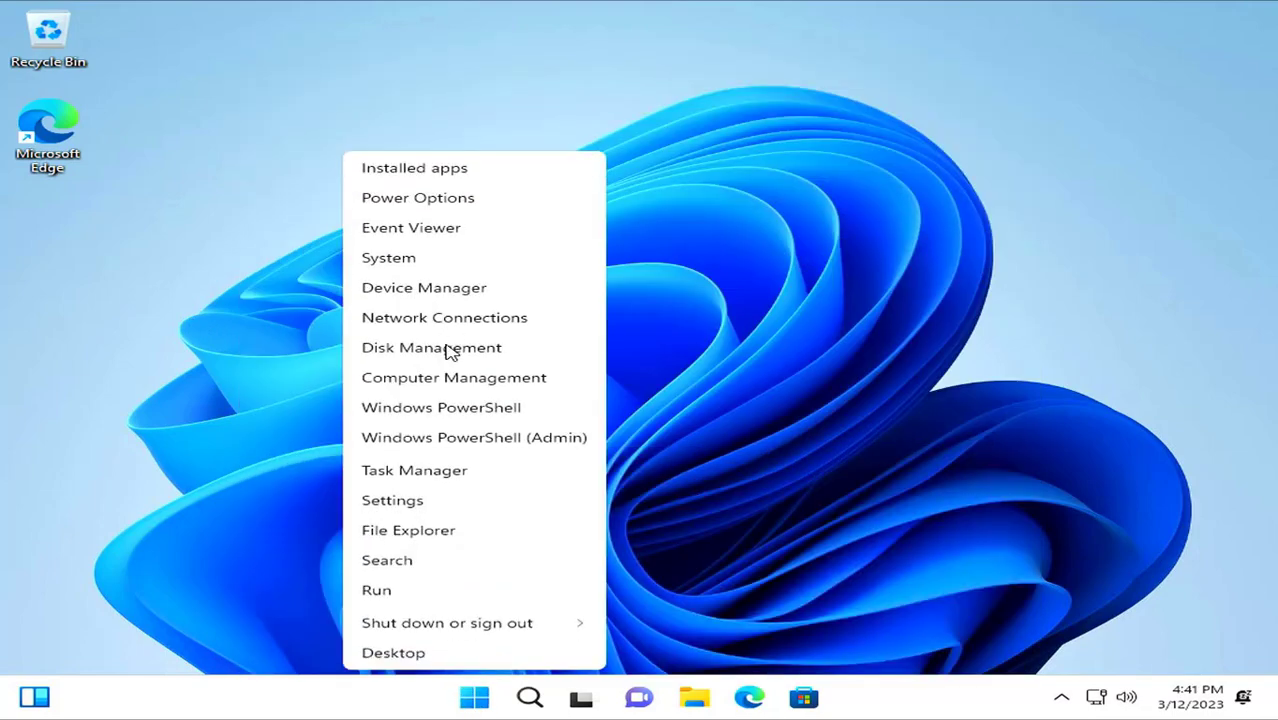
click(432, 348)
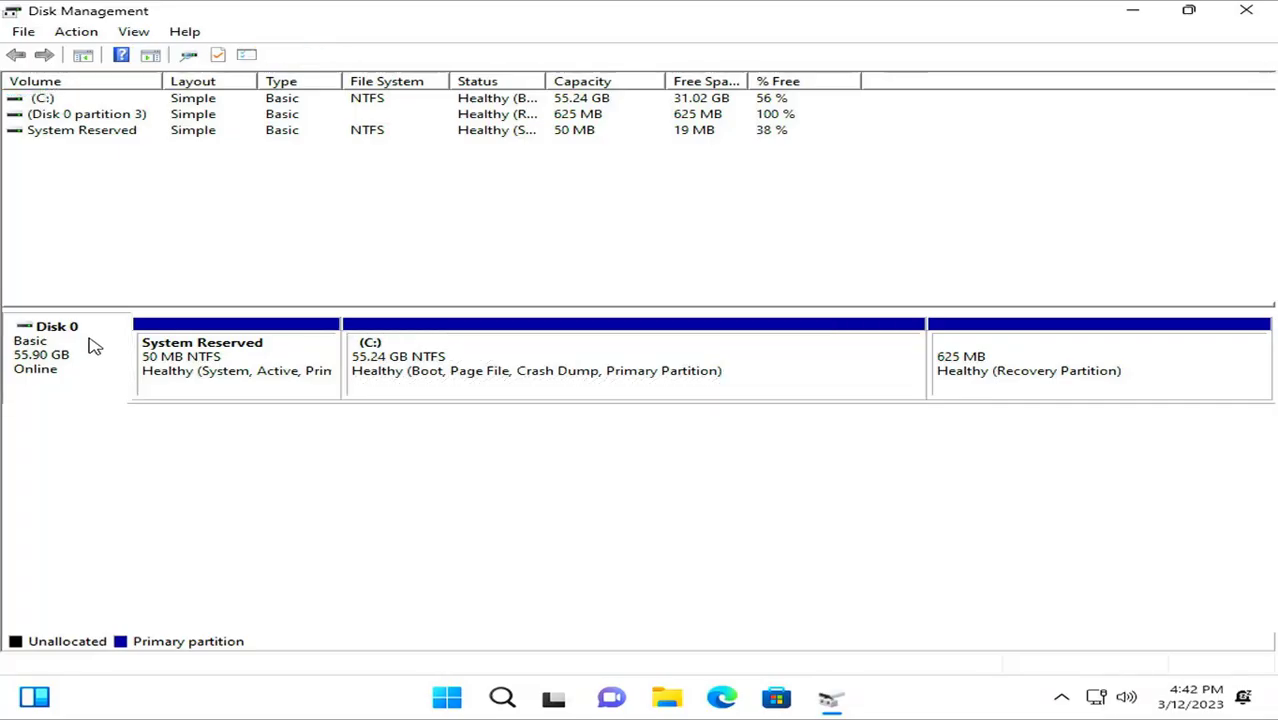
right_click(56, 344)
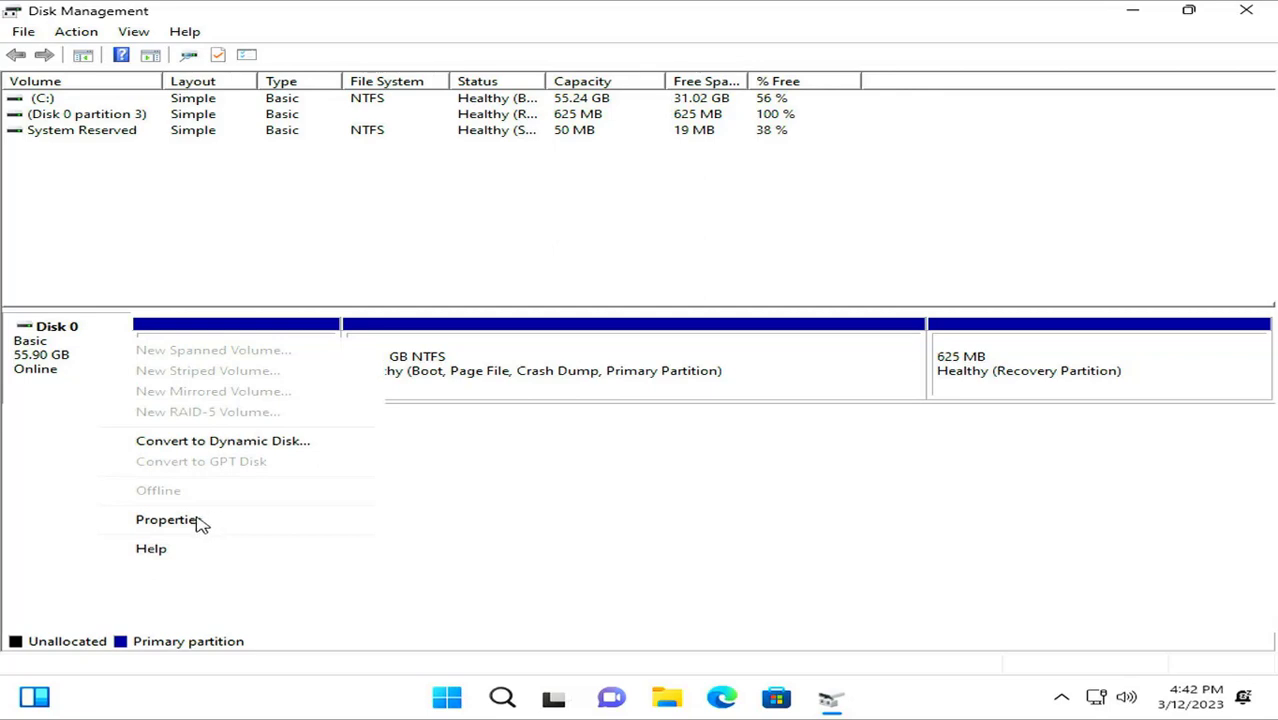
click(166, 520)
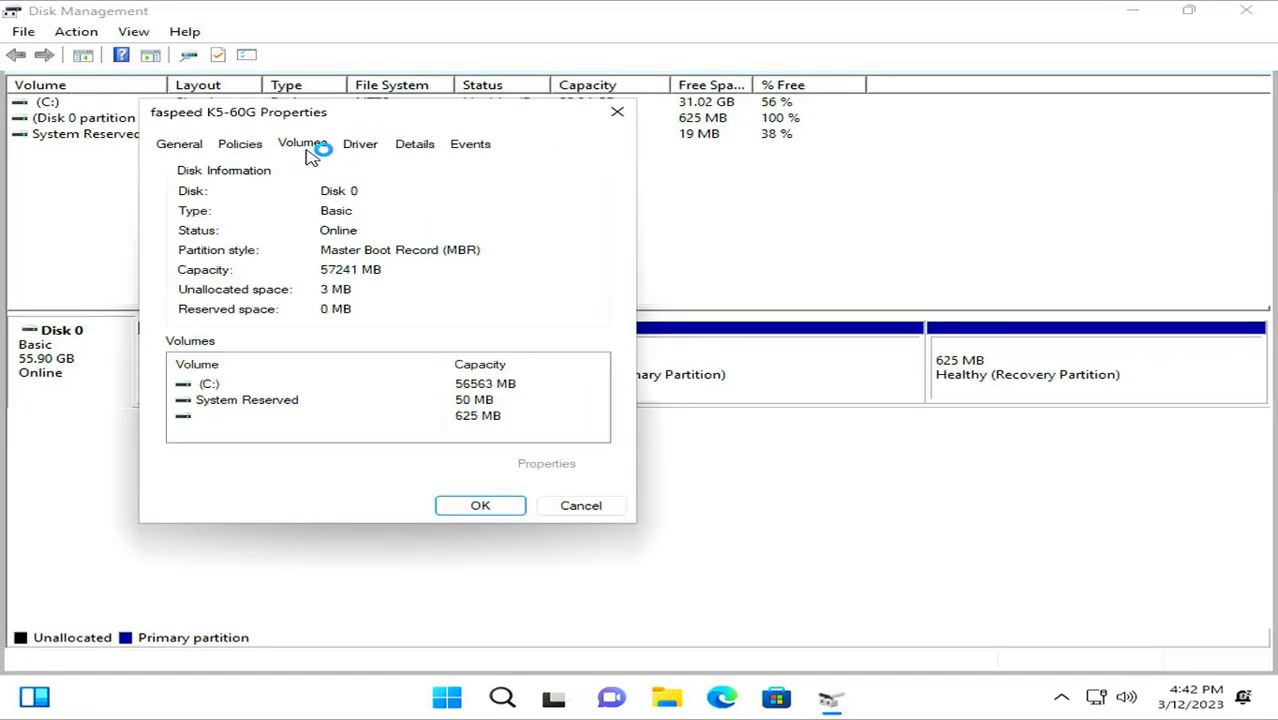